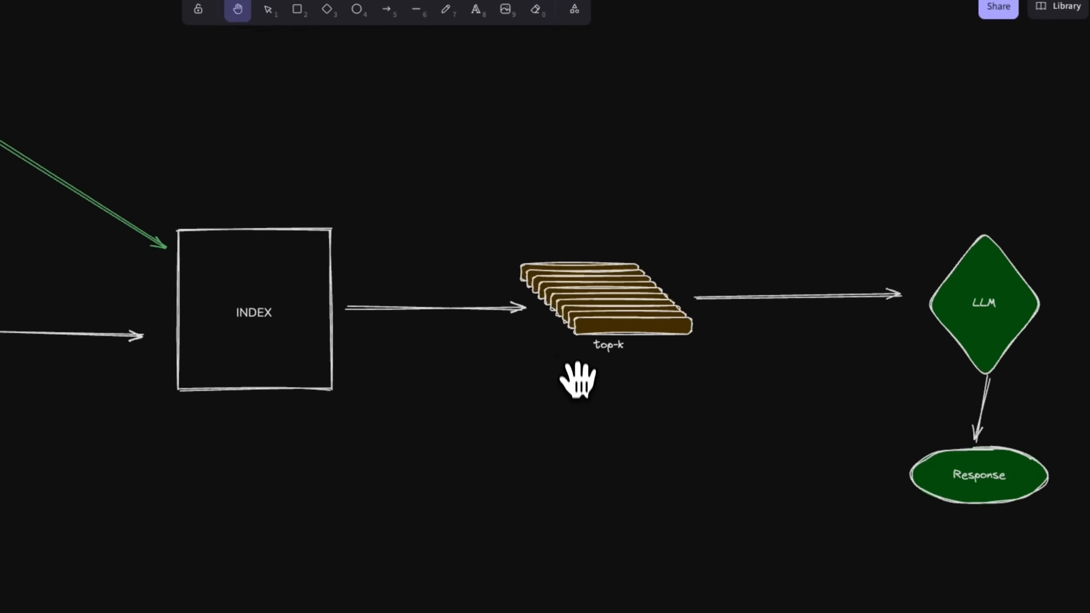
- Select the DeepSeek training-cost question, review the final answer and expanded sources, then bring up chat settings
left_click_drag(576, 379, 577, 396)
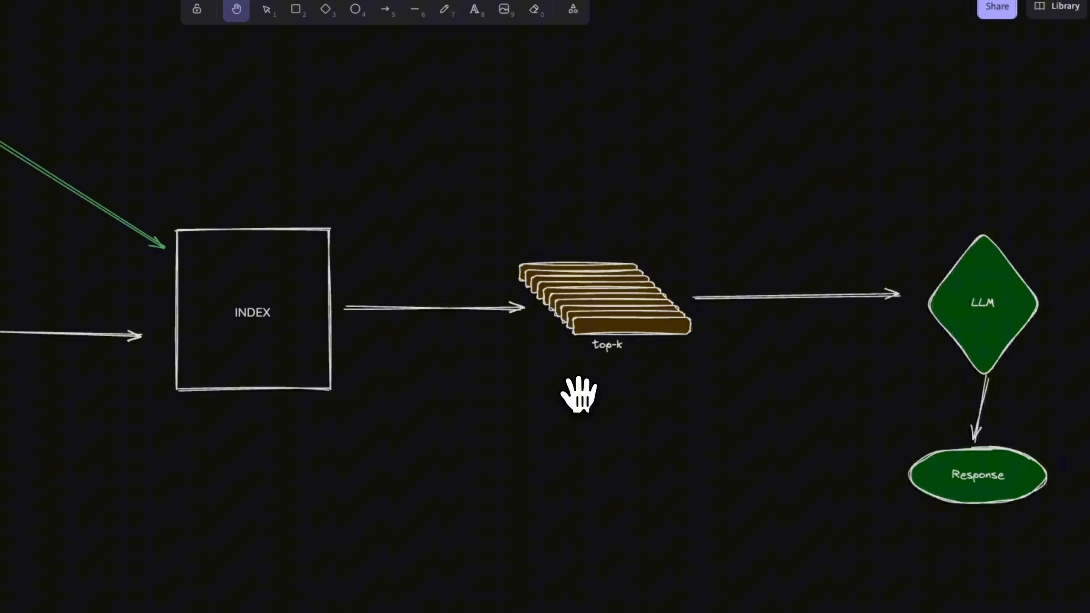
mouse_move(616, 400)
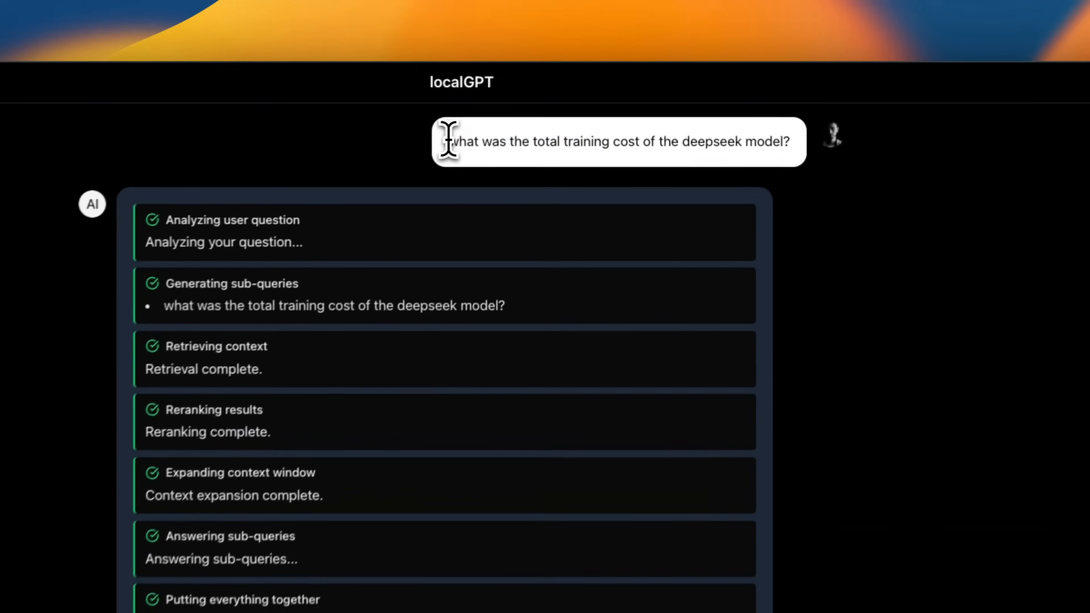
triple_click(616, 141)
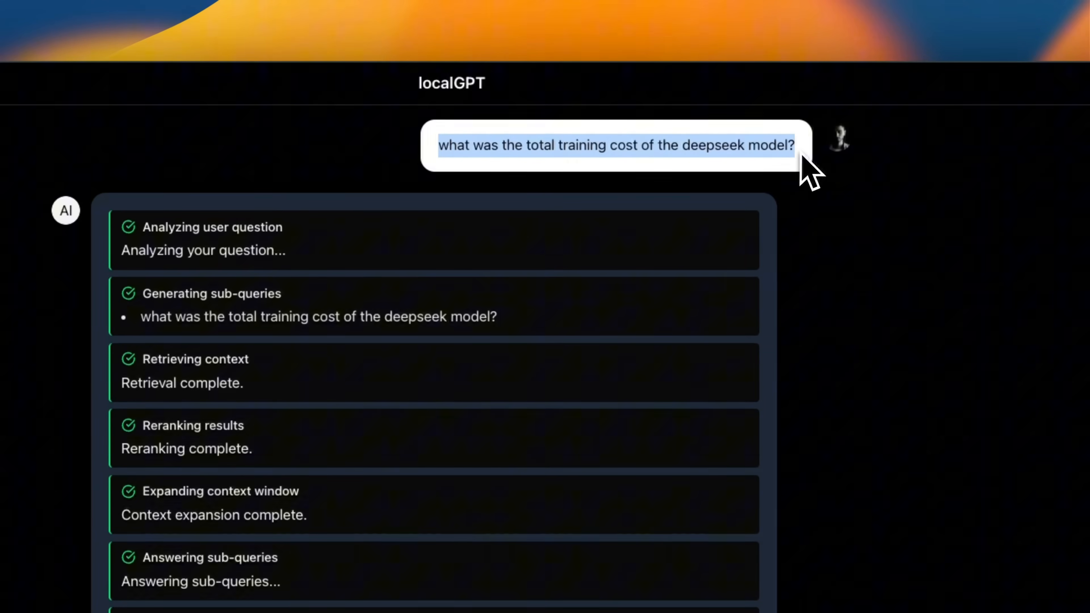
scroll("down", 3)
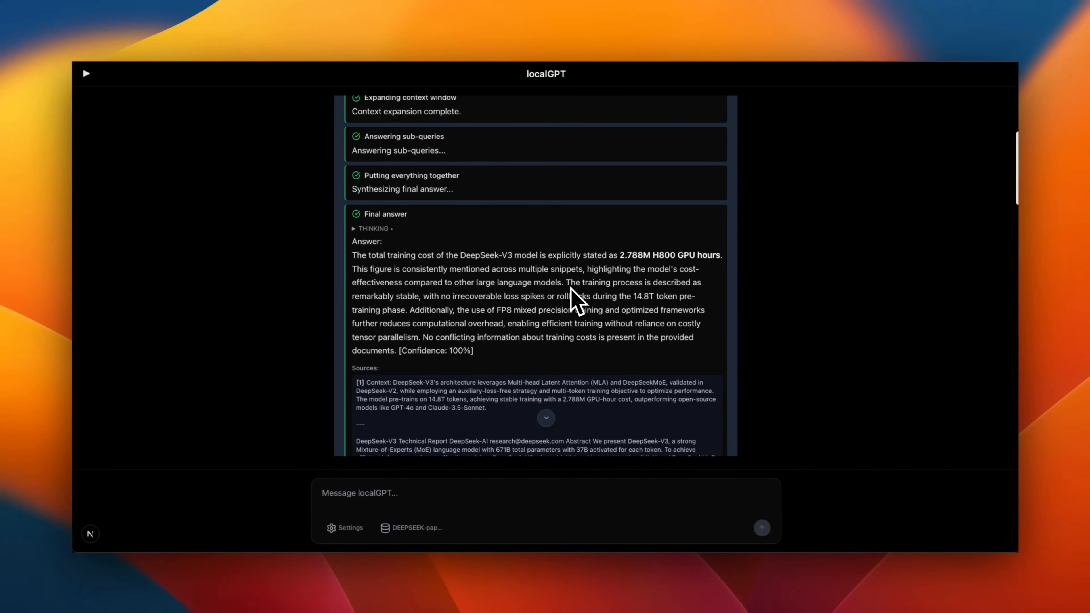
scroll("down", 3)
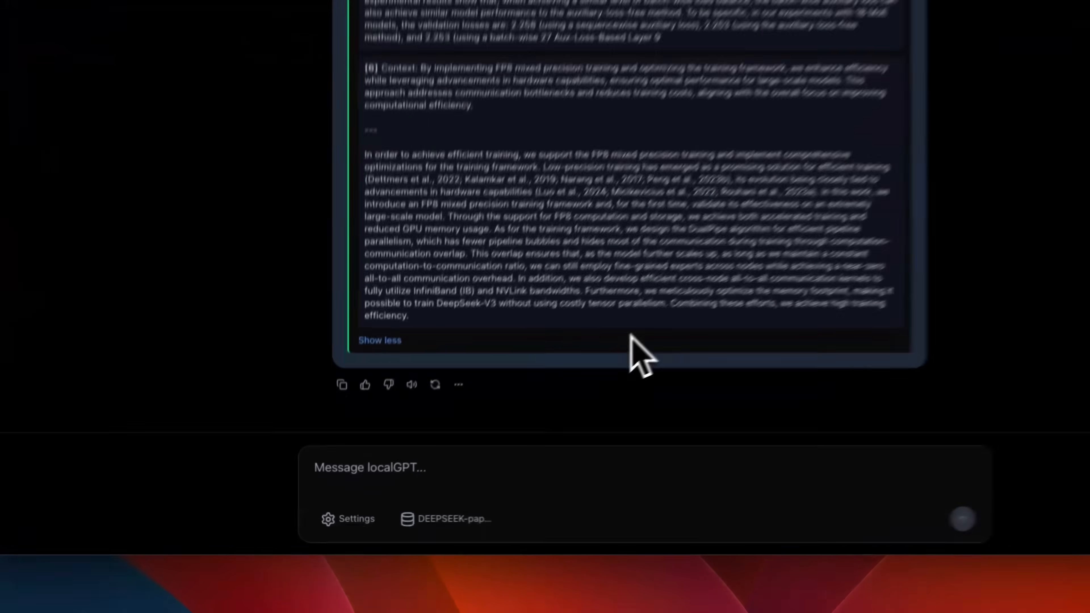
left_click(356, 518)
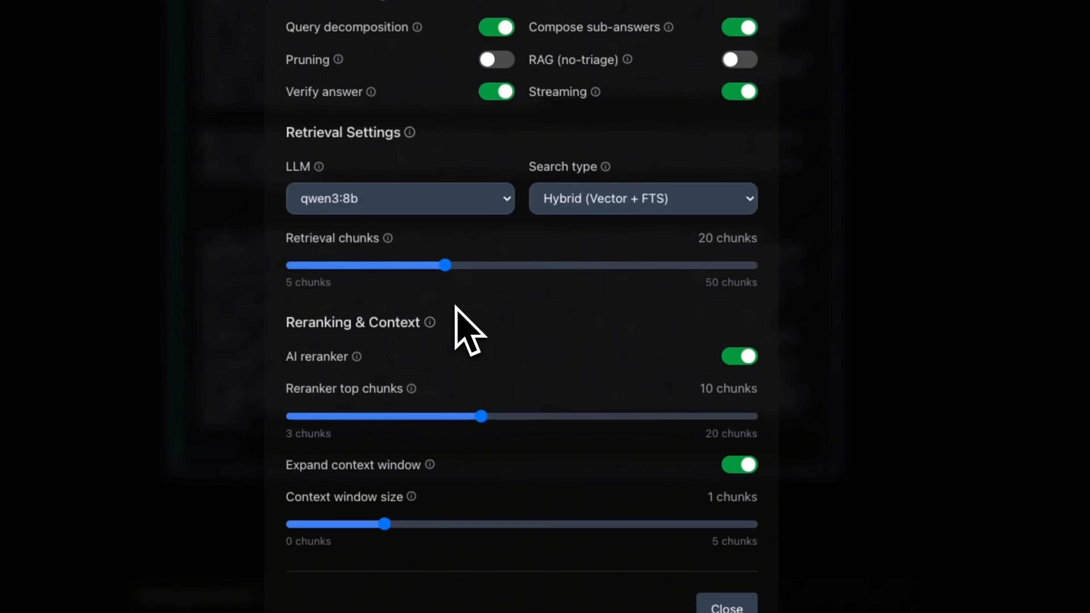
mouse_move(657, 239)
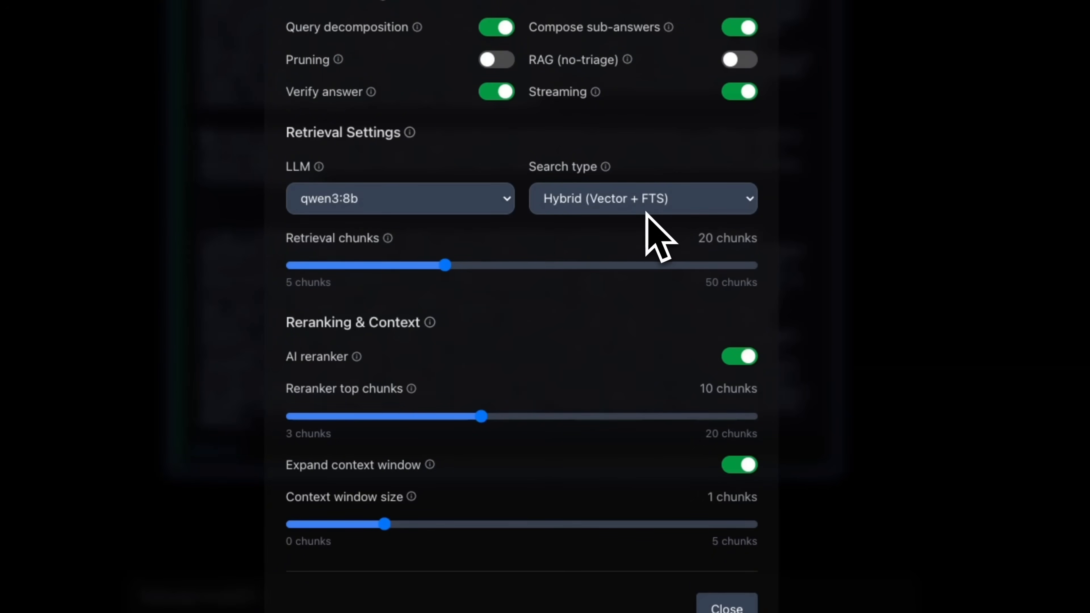
mouse_move(613, 251)
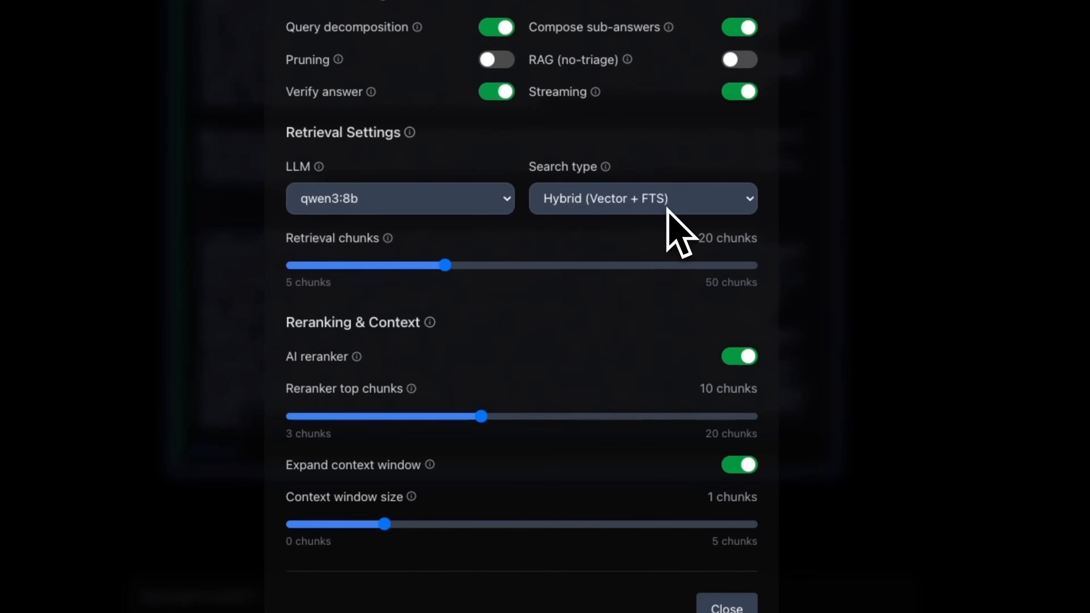
mouse_move(543, 295)
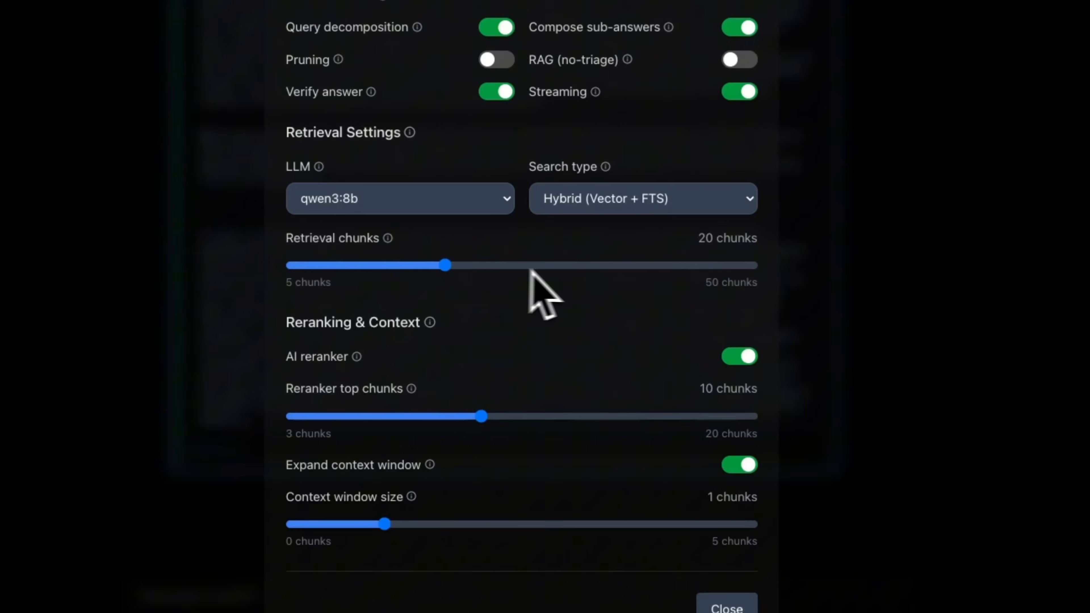
mouse_move(772, 257)
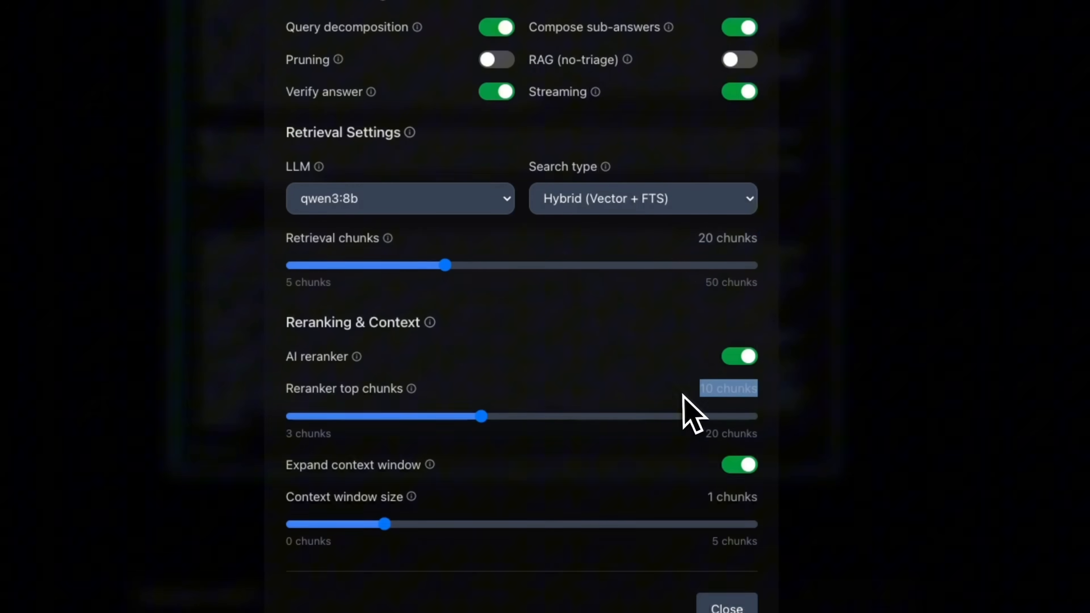
mouse_move(616, 437)
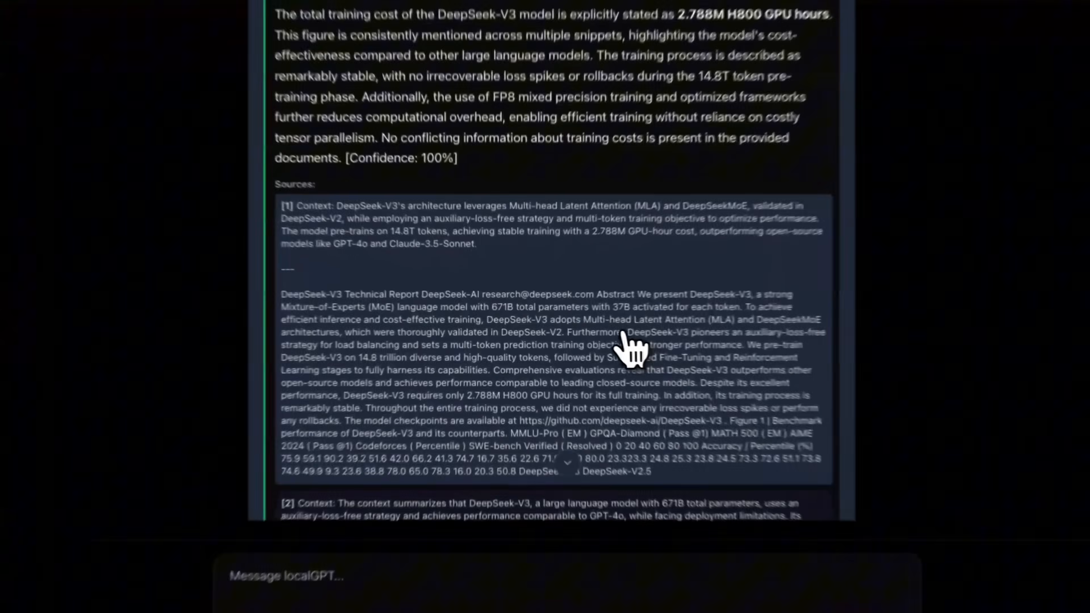
- Scroll the retrieved sources and highlight the 2.788M H800 GPU hours sentence
scroll("down", 3)
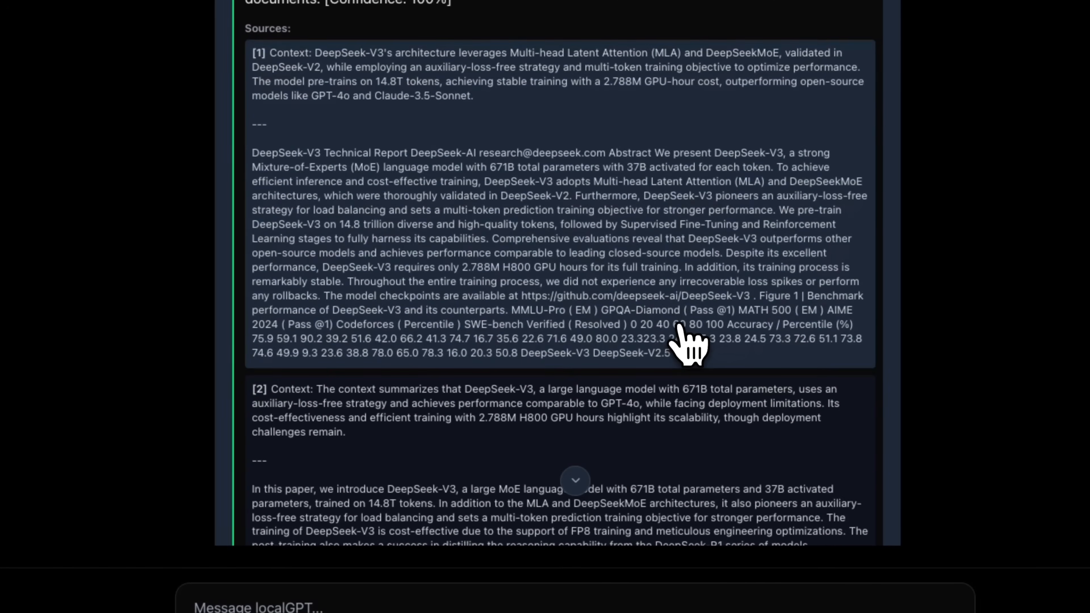
scroll("down", 3)
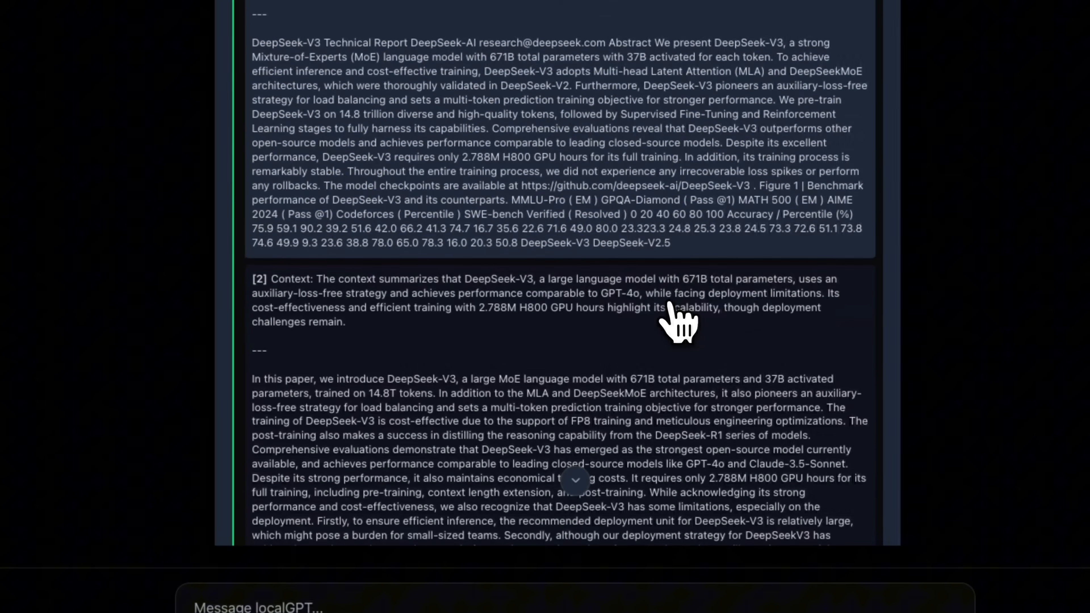
scroll("down", 3)
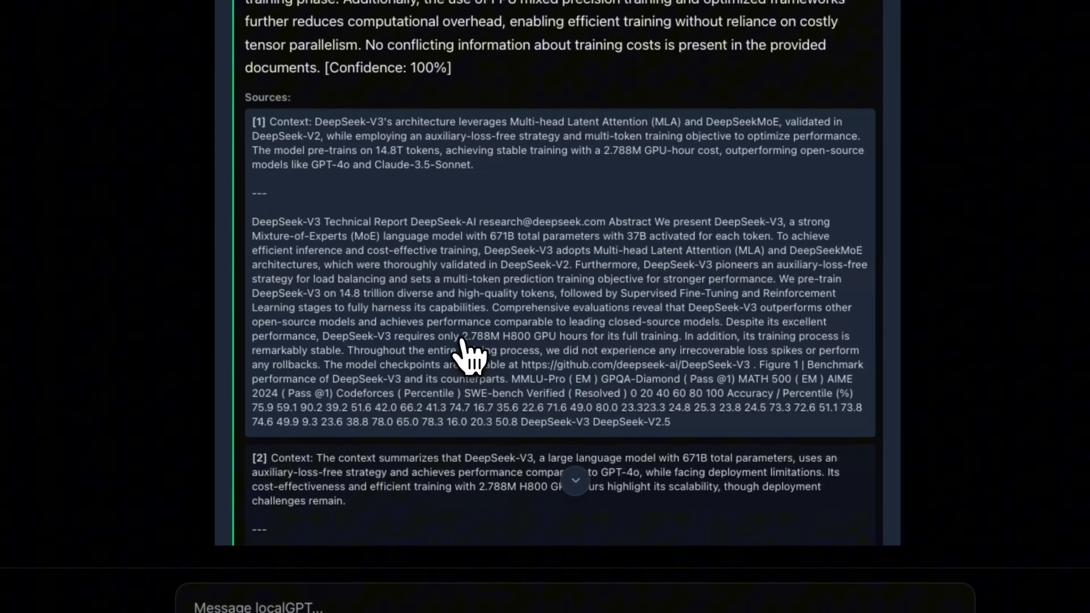
left_click_drag(462, 336, 685, 336)
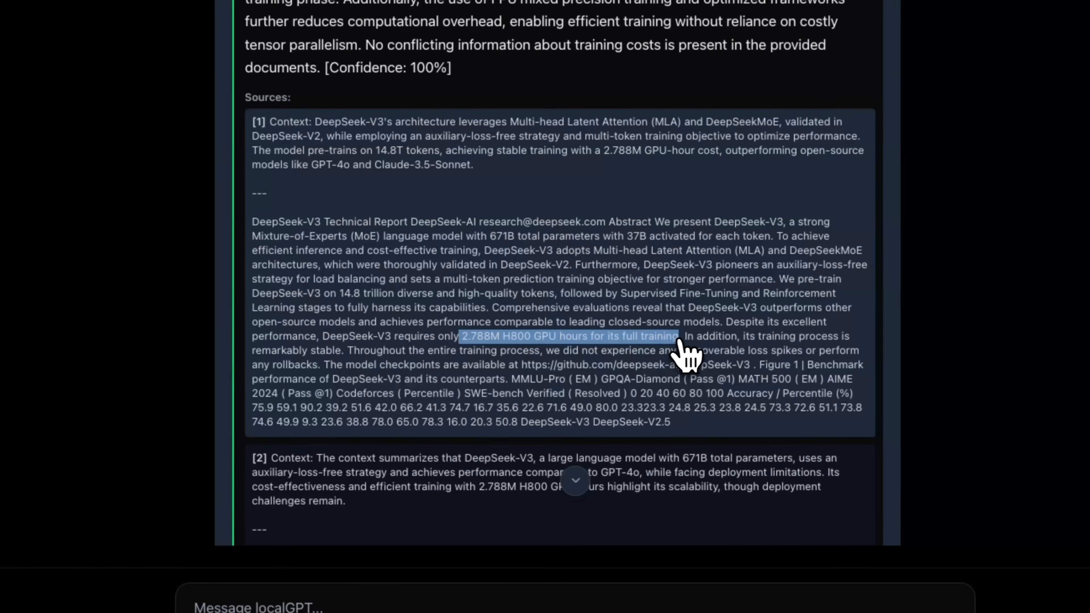
mouse_move(661, 355)
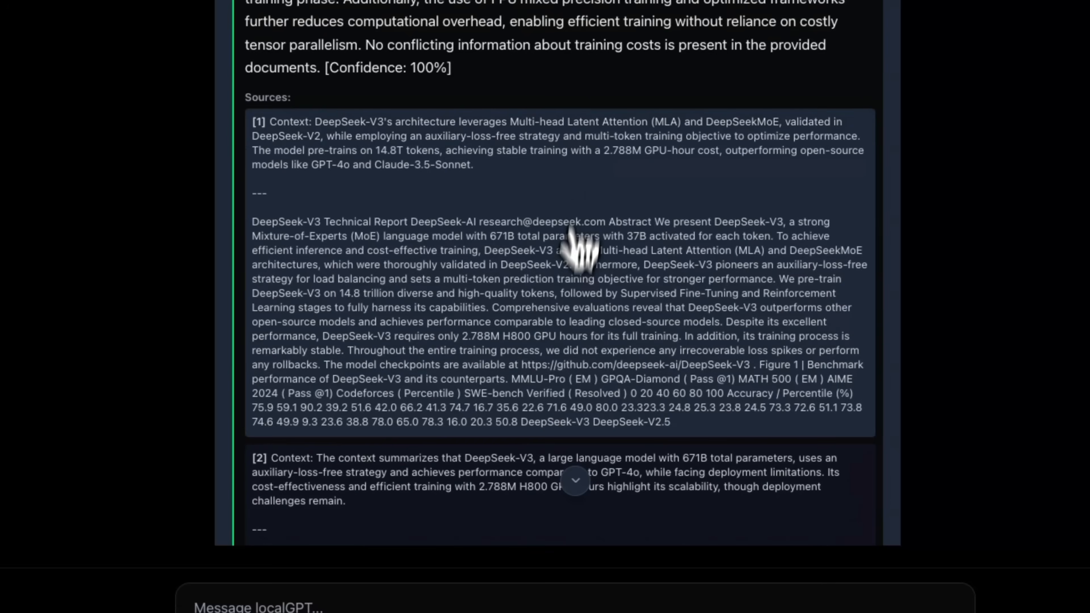
- Continue down to source 6, then reopen the chat settings
scroll("down", 3)
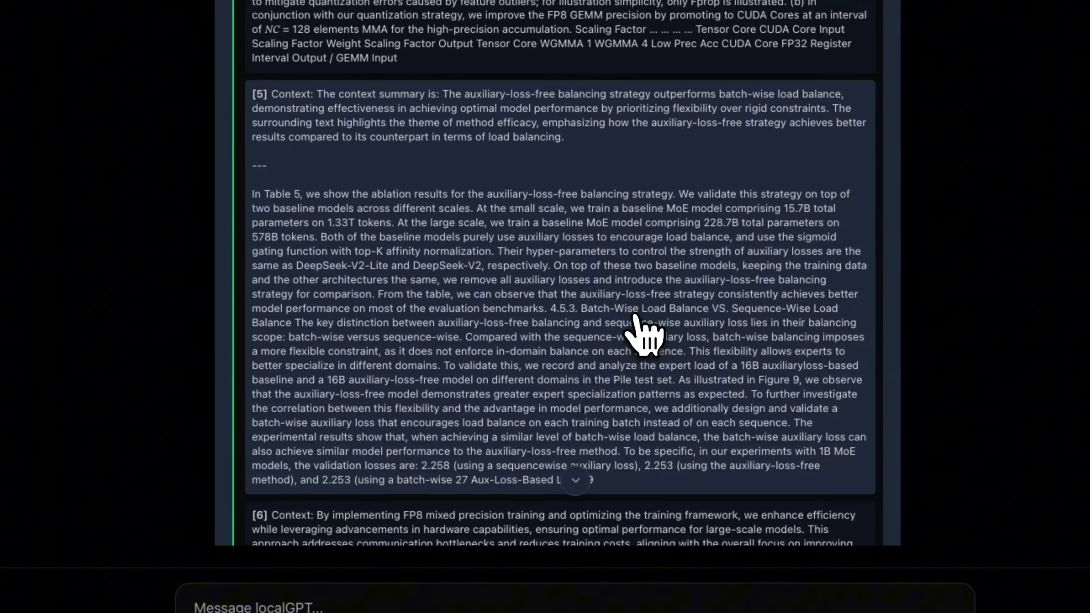
scroll("down", 3)
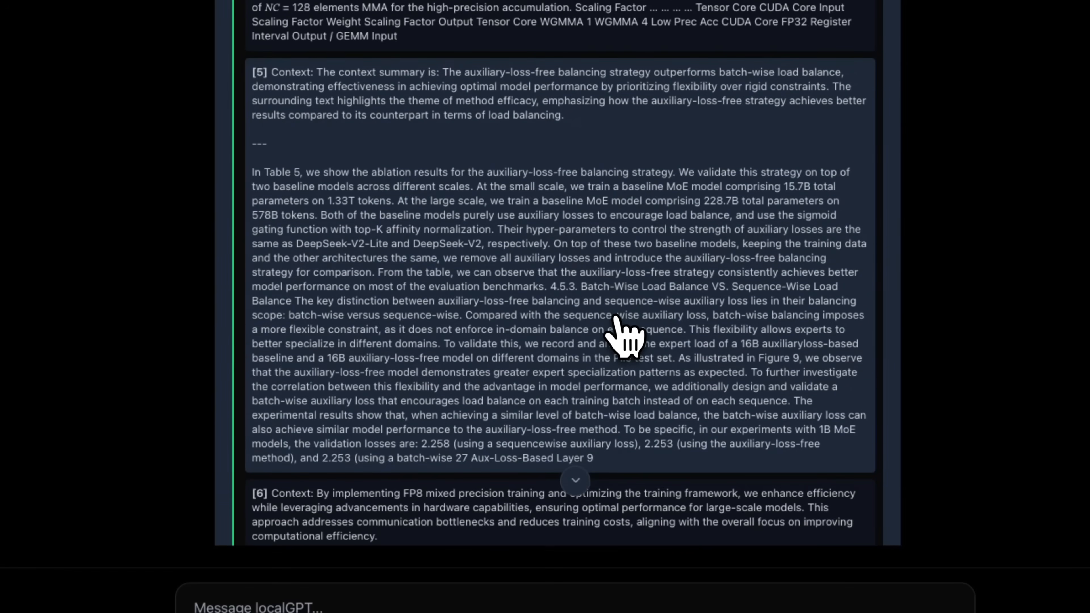
scroll("down", 3)
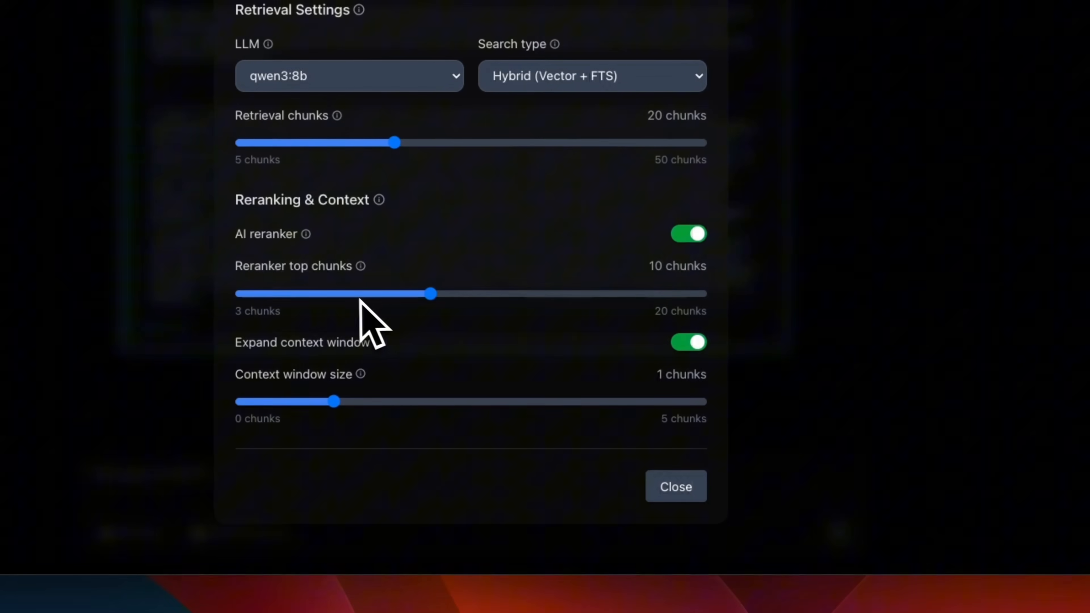
mouse_move(347, 313)
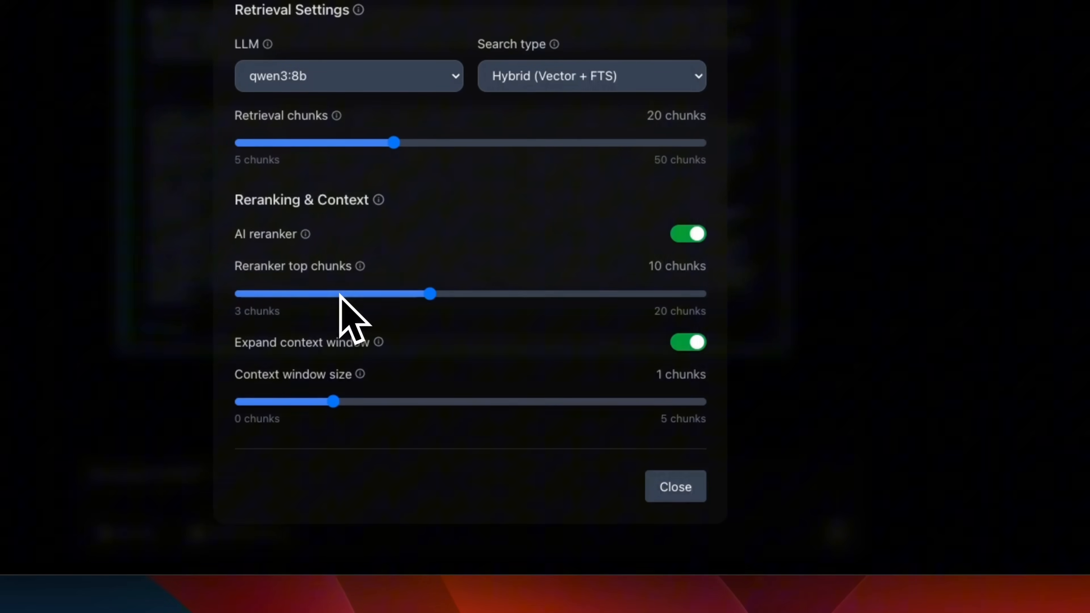
left_click(674, 487)
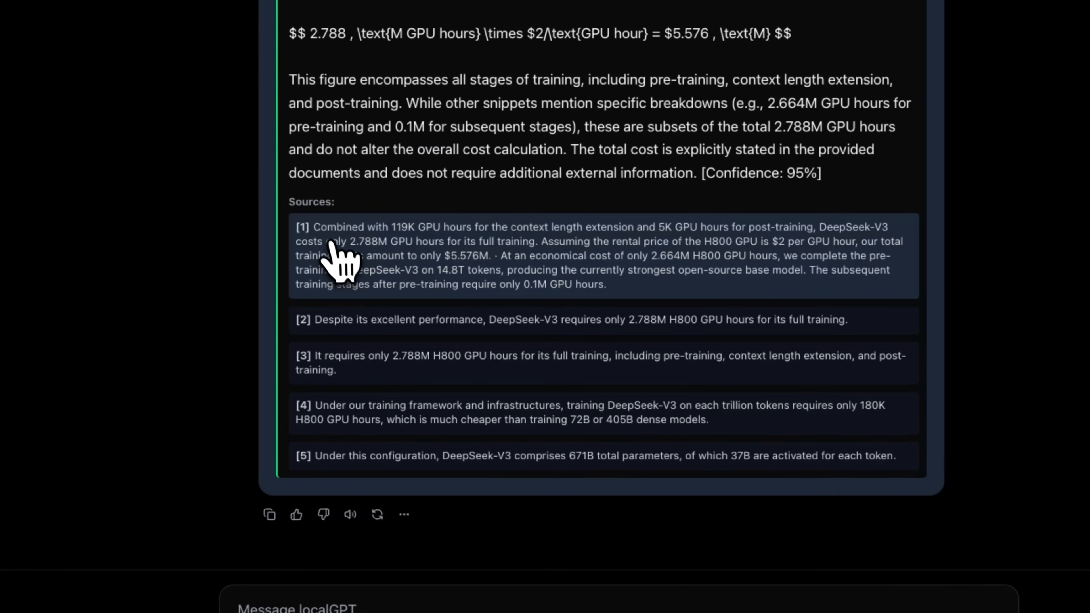
- Highlight the 2.788M H800 GPU hours sentence in cited source [2] of the new $5.576M answer
left_click_drag(314, 226, 604, 284)
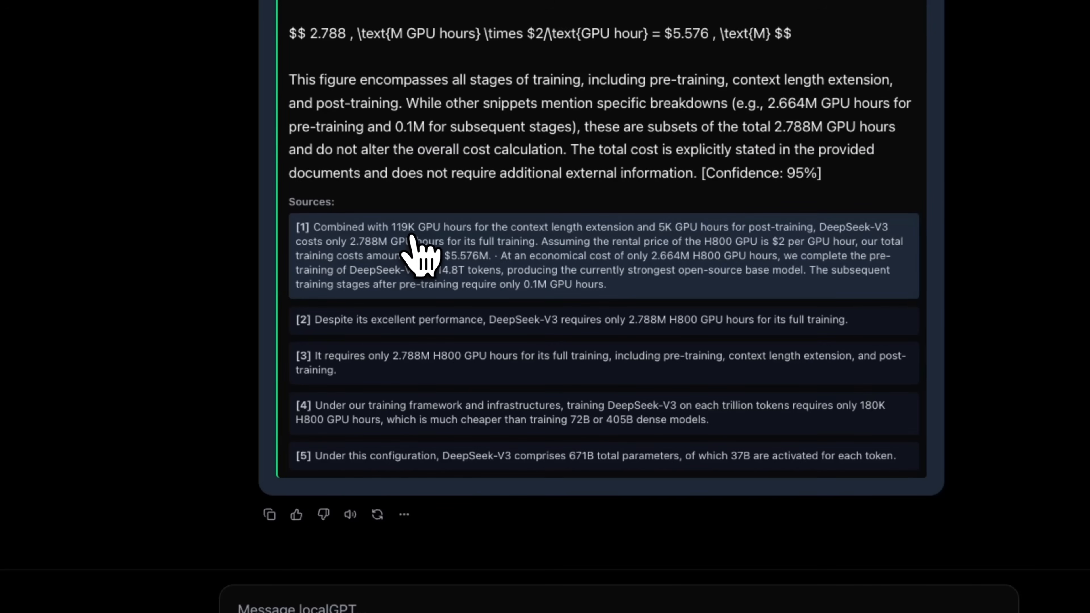
mouse_move(501, 285)
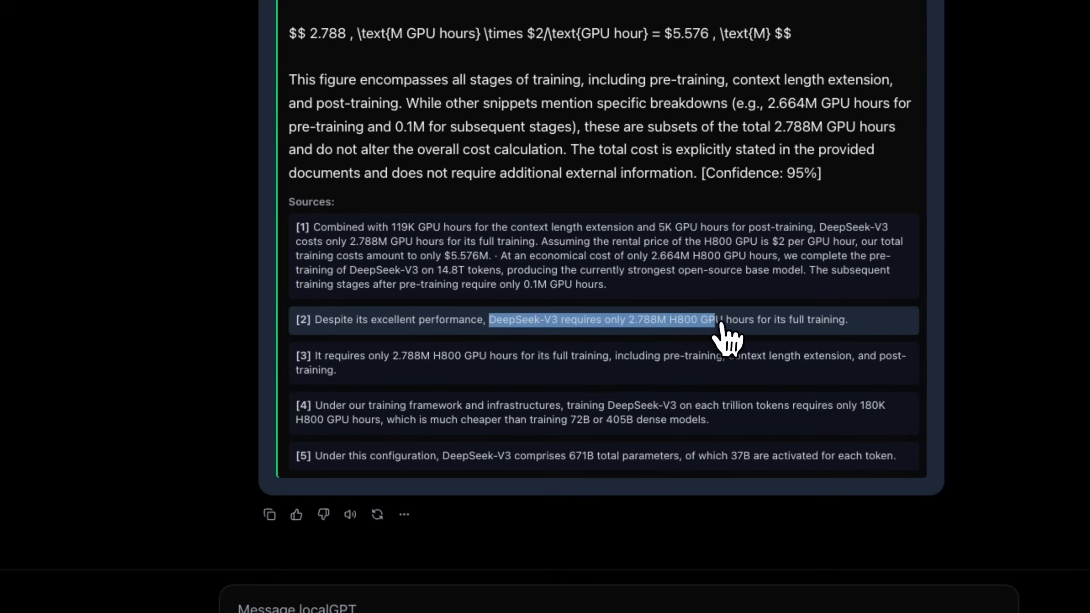
scroll("down", 3)
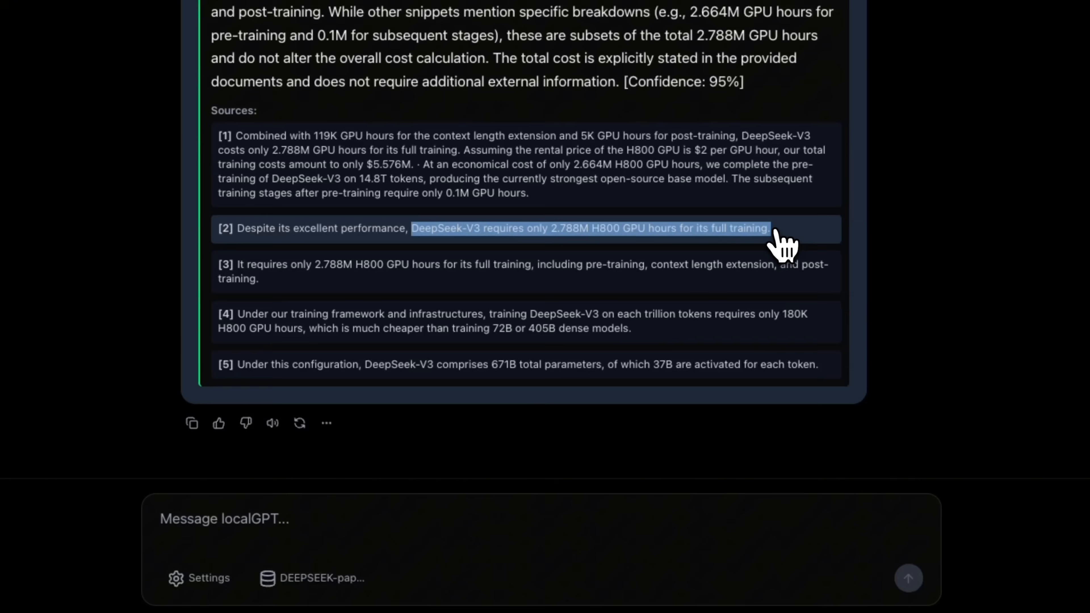
mouse_move(786, 258)
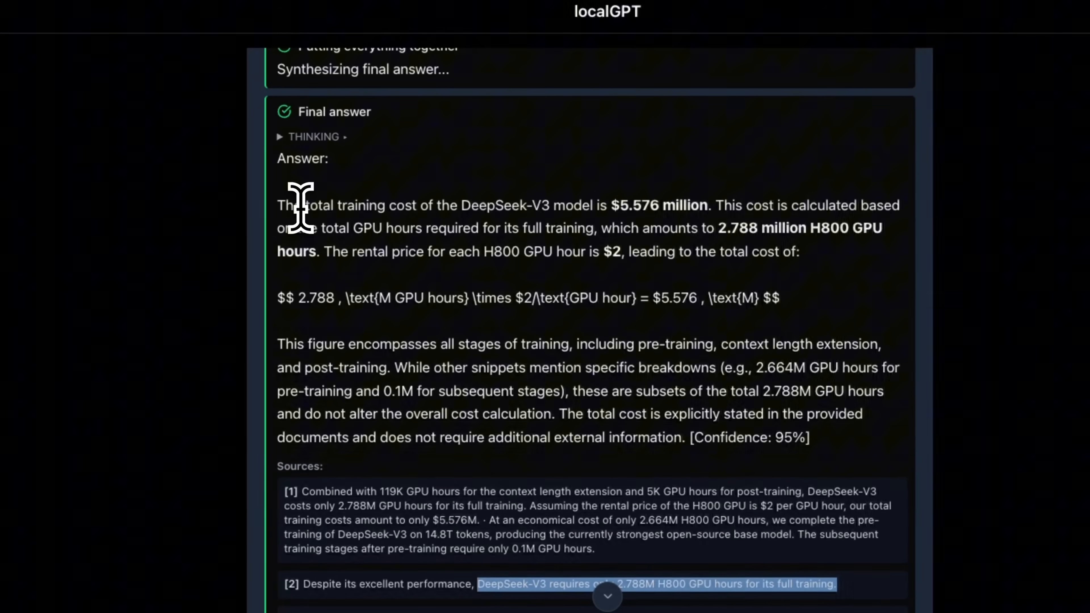
left_click_drag(300, 205, 557, 205)
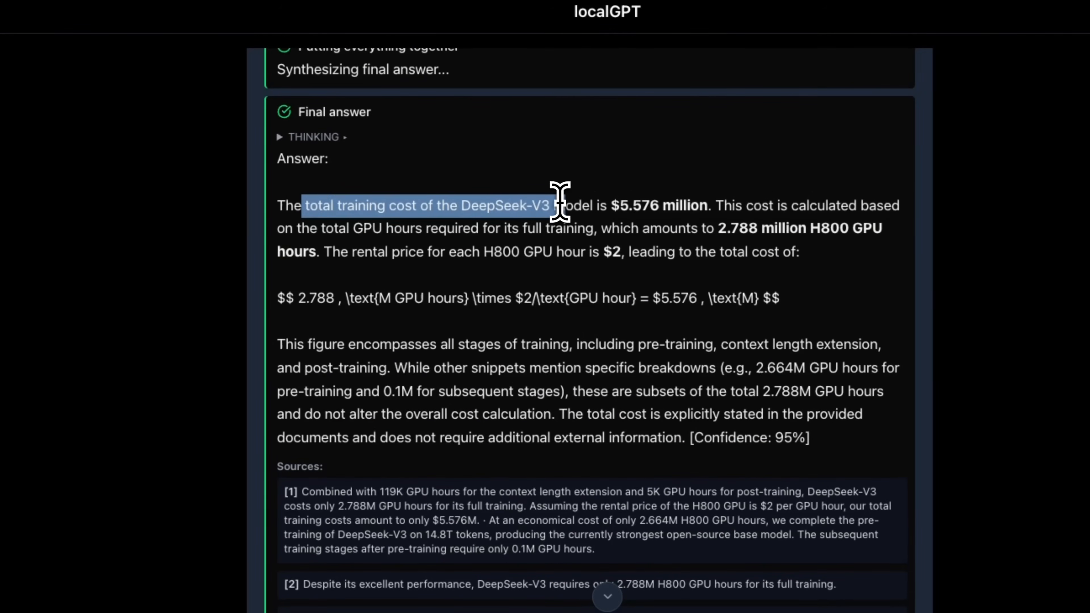
left_click_drag(549, 205, 709, 205)
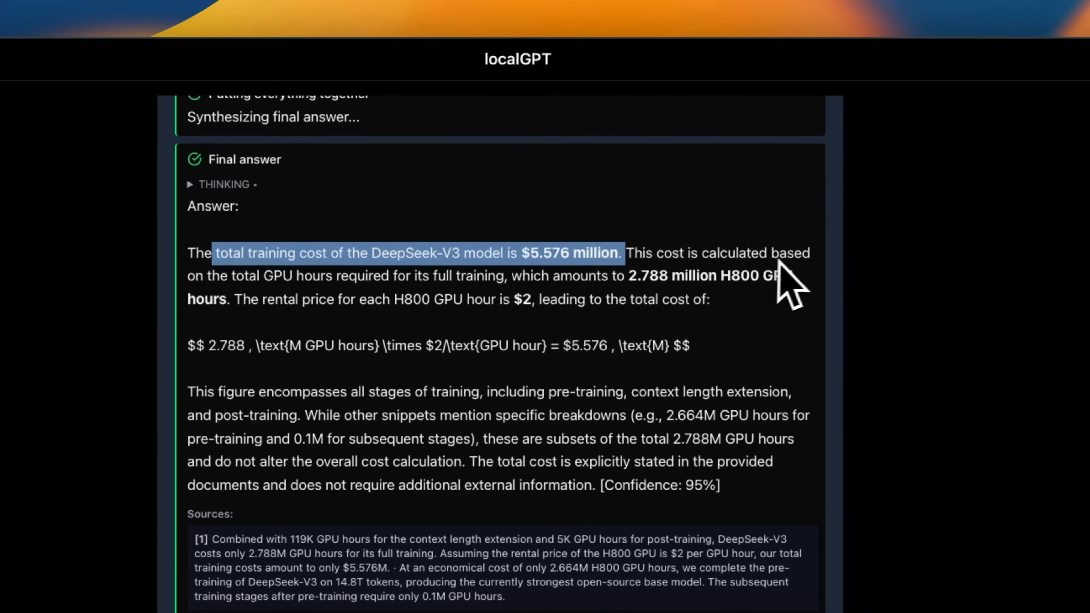
scroll("down", 3)
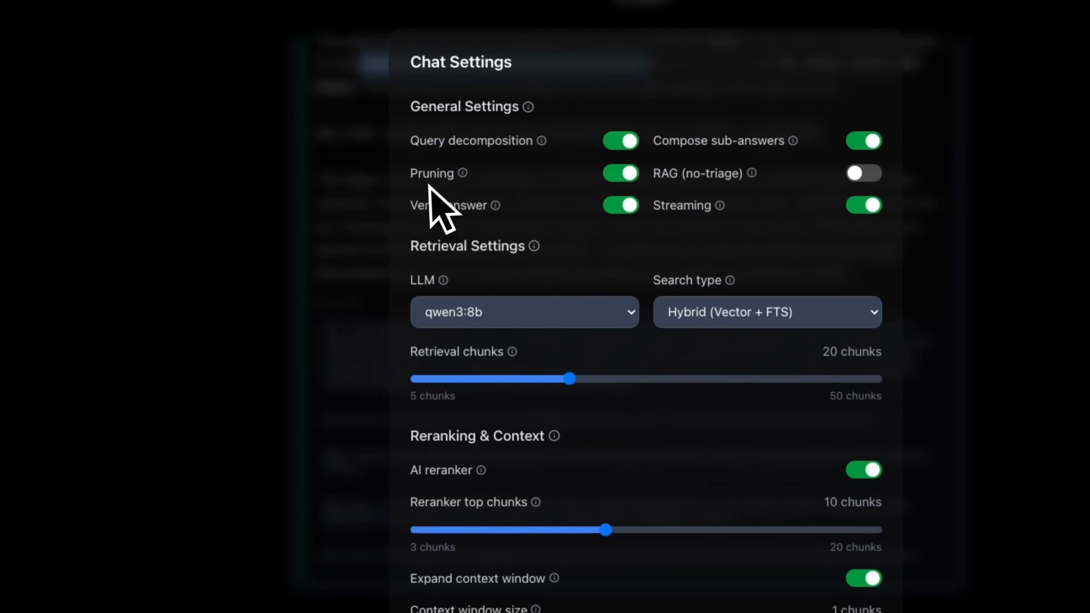
mouse_move(461, 174)
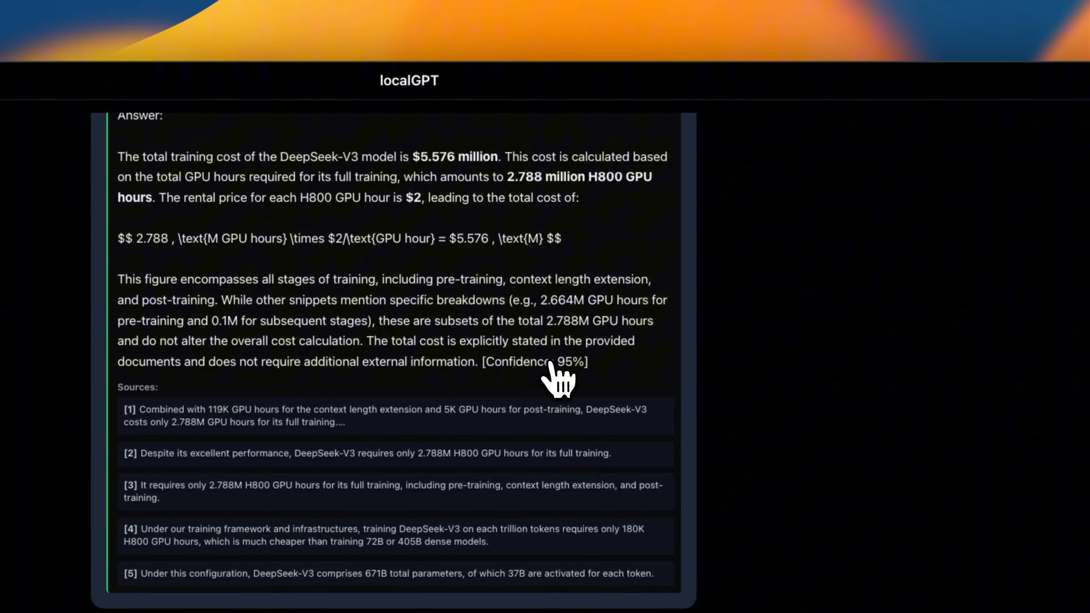
mouse_move(552, 379)
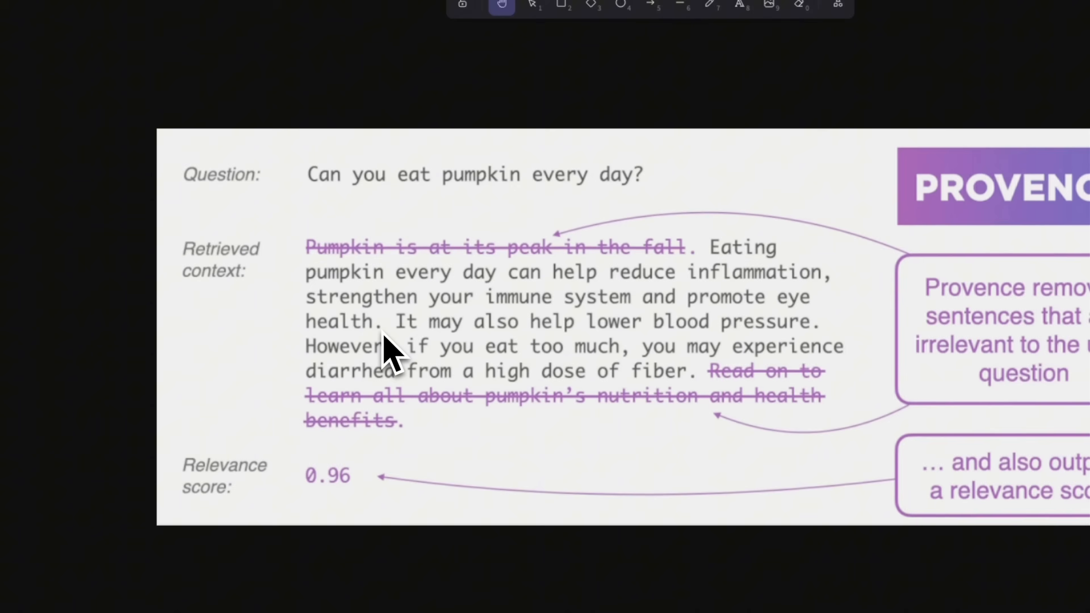
mouse_move(403, 347)
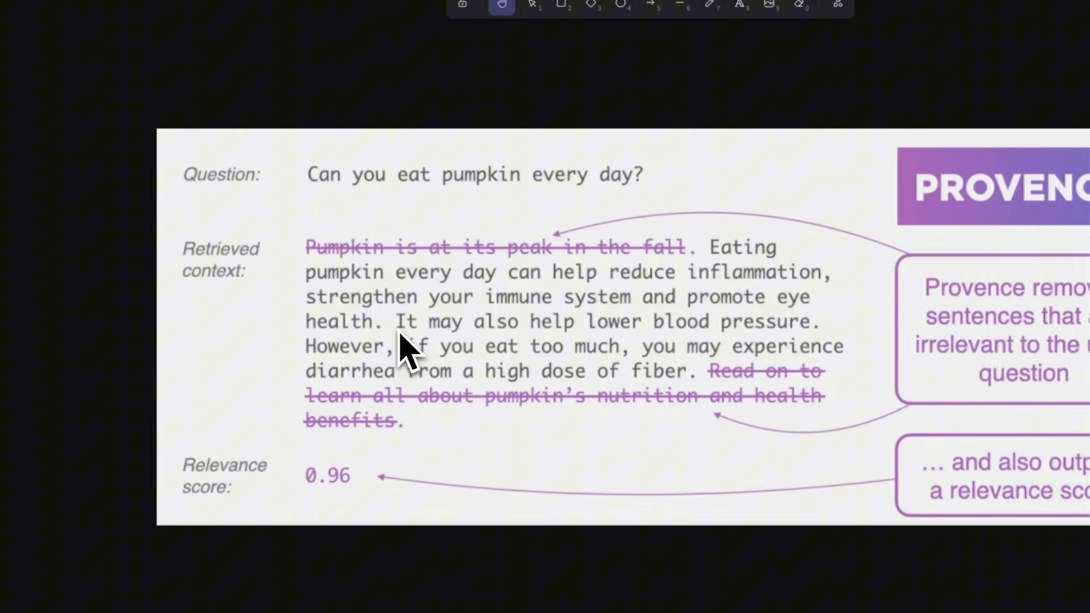
mouse_move(597, 327)
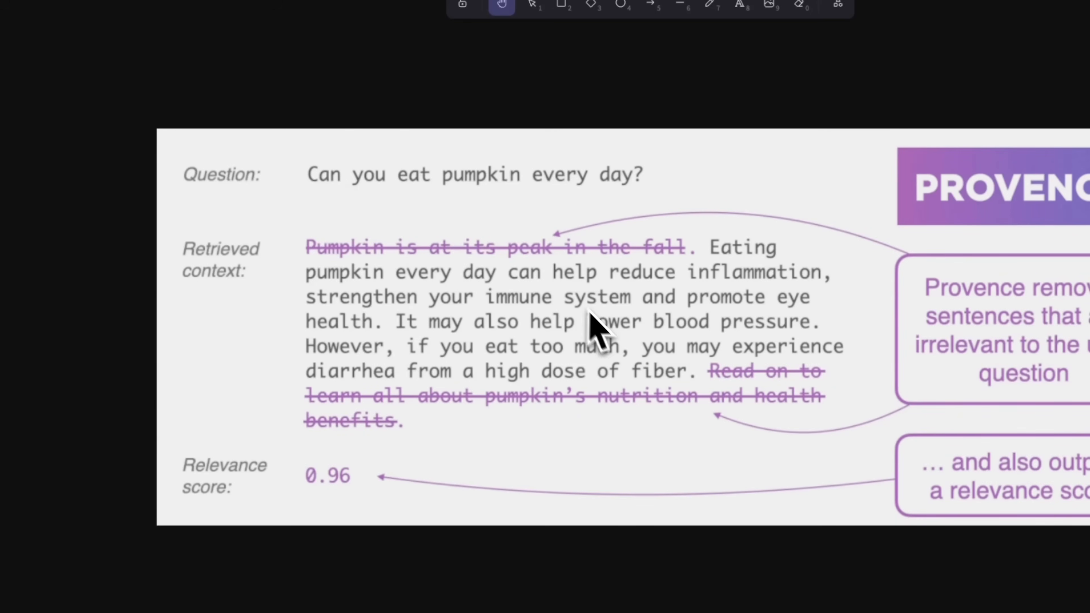
mouse_move(612, 341)
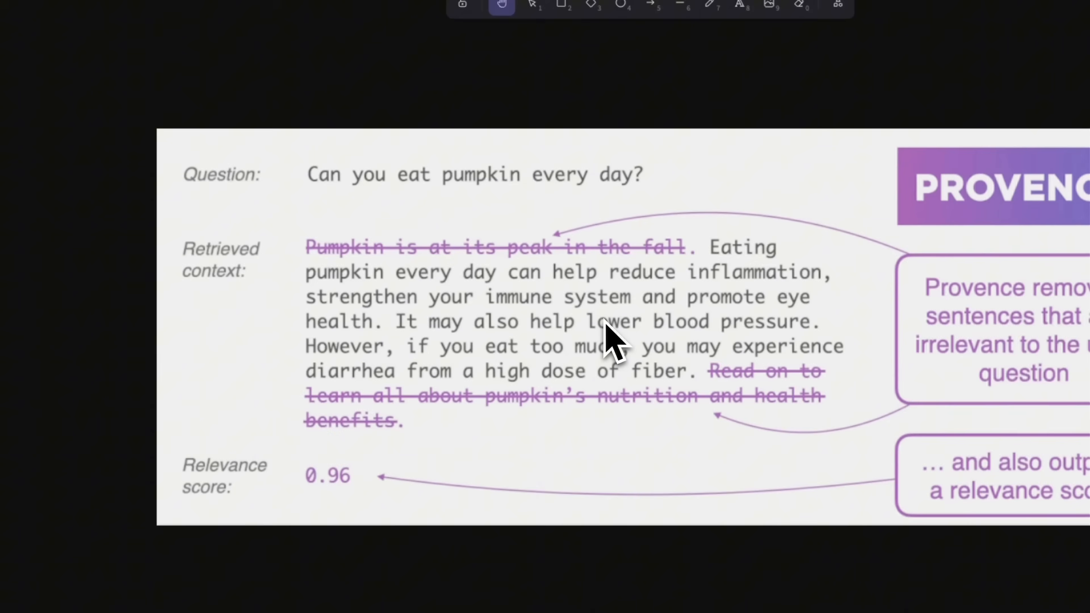
mouse_move(386, 230)
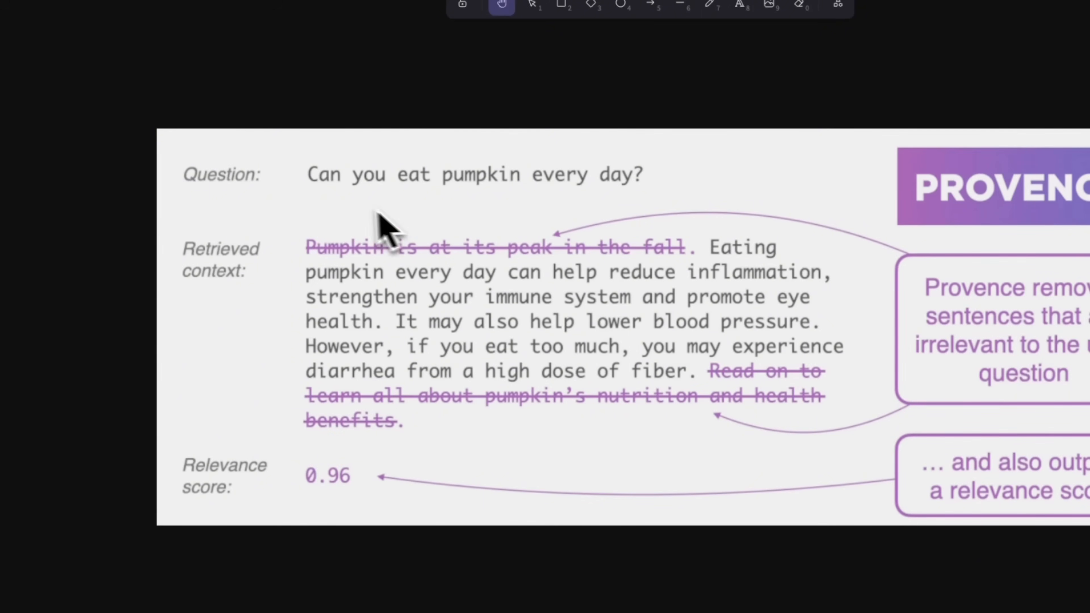
mouse_move(463, 223)
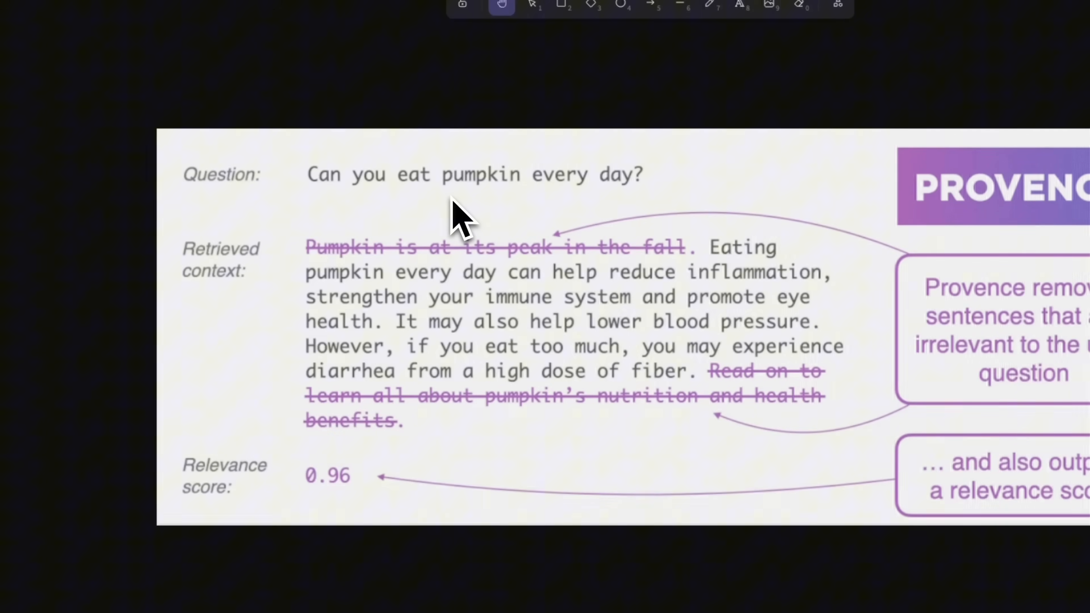
mouse_move(372, 285)
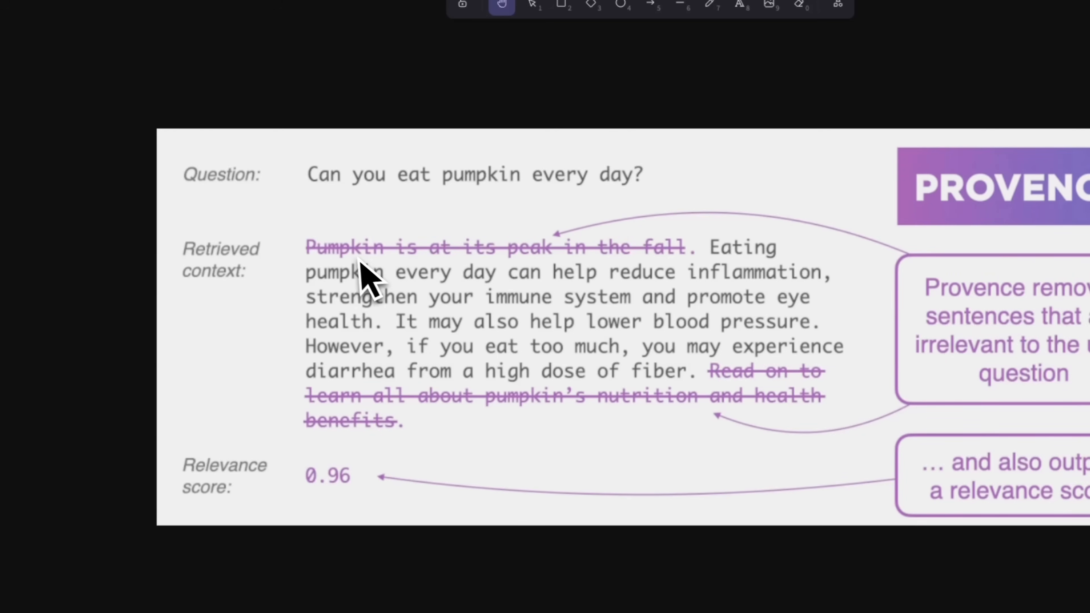
mouse_move(452, 285)
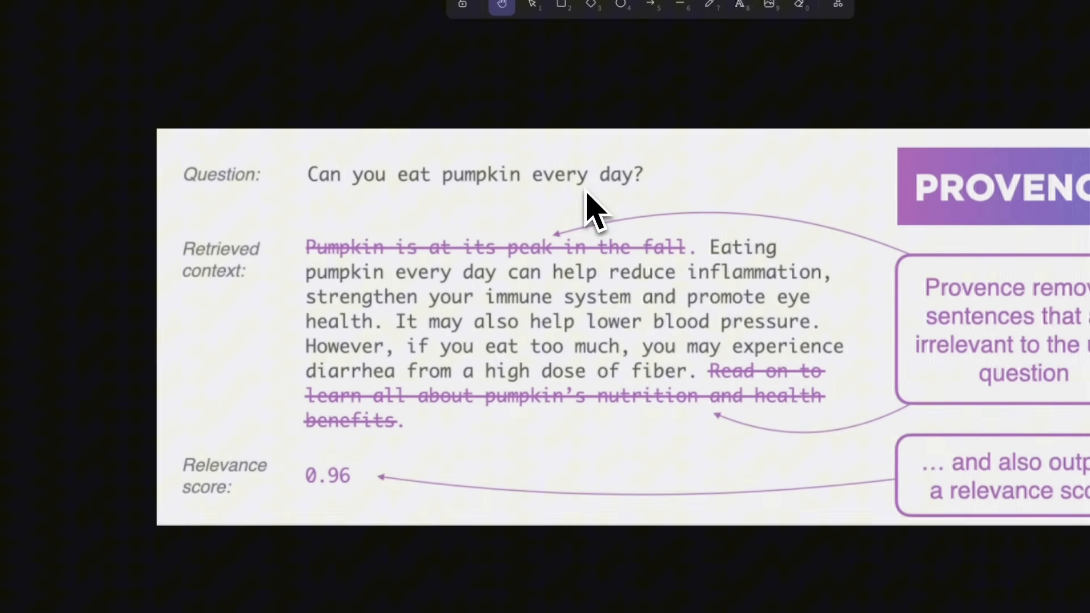
mouse_move(372, 267)
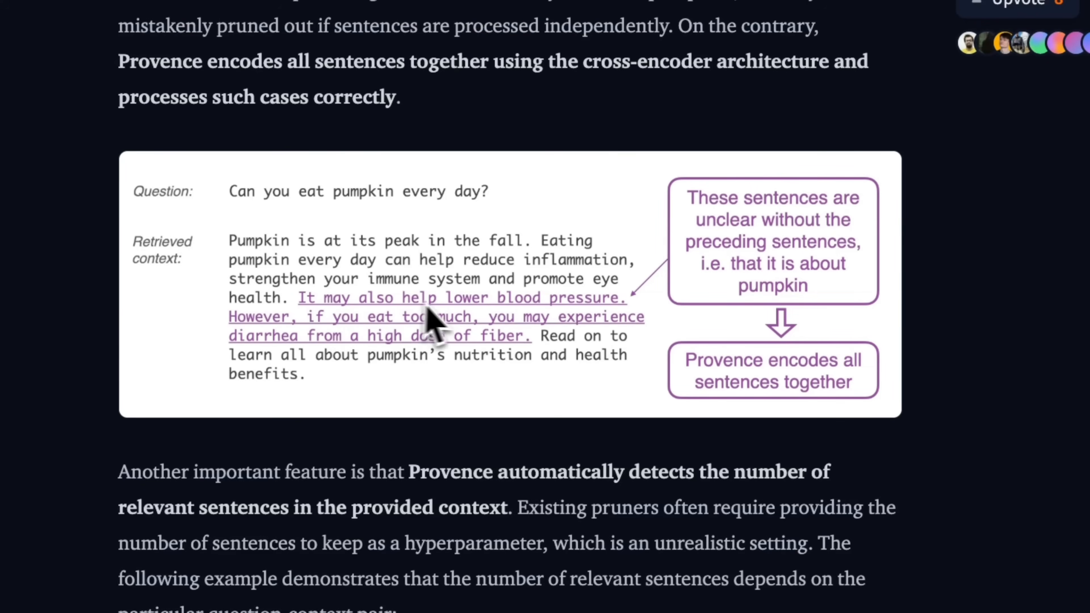
mouse_move(354, 351)
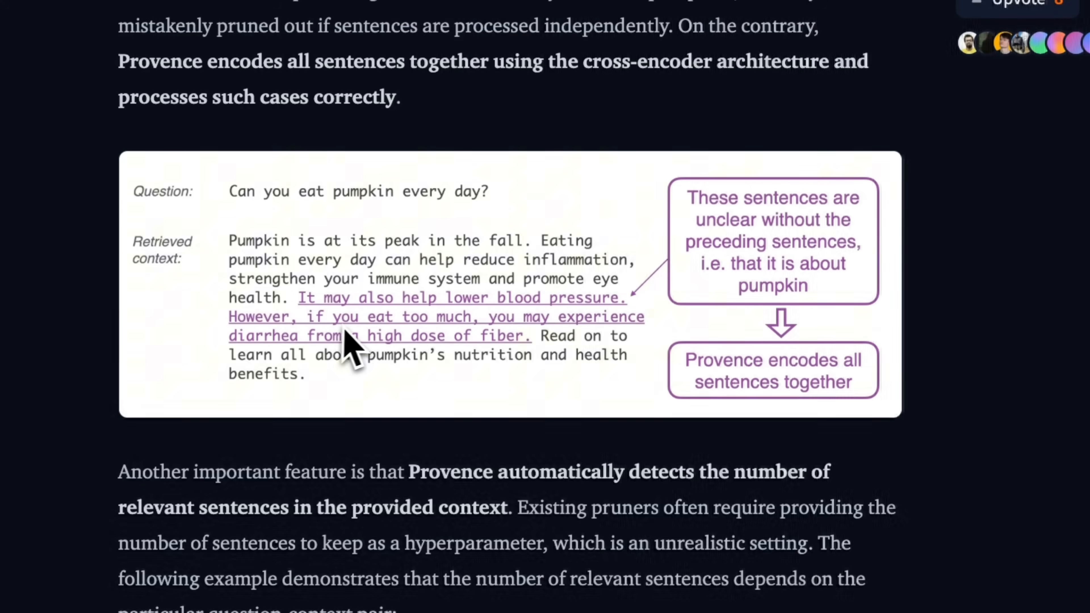
mouse_move(640, 341)
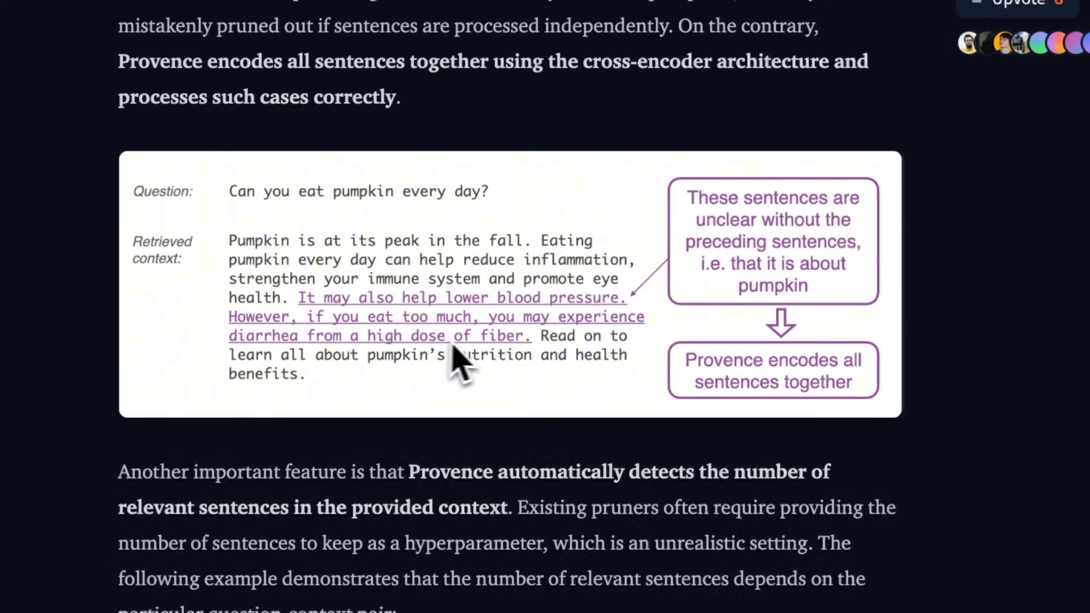
mouse_move(417, 327)
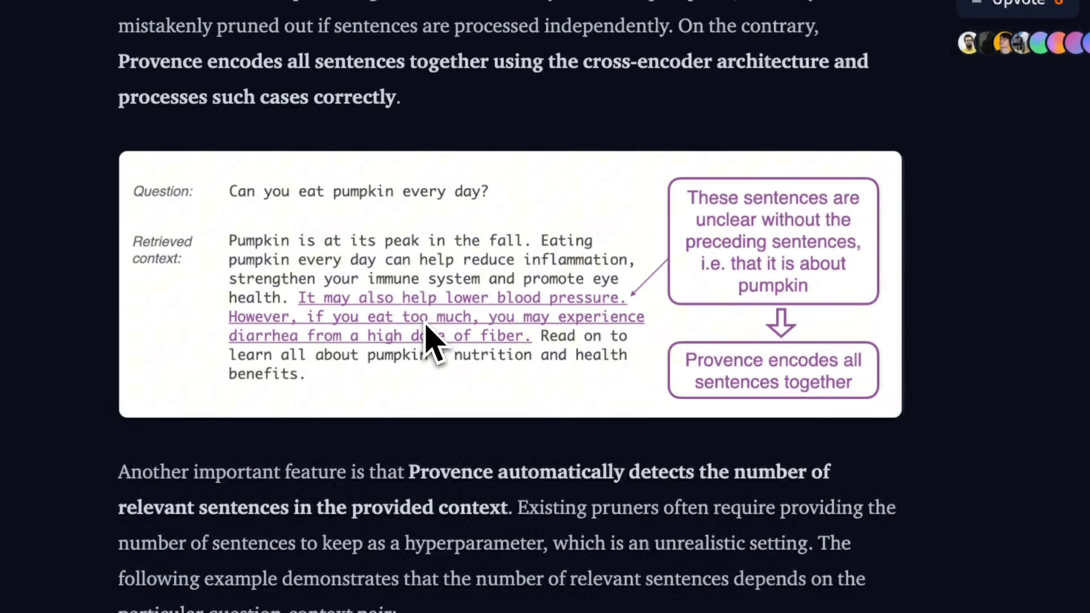
mouse_move(556, 261)
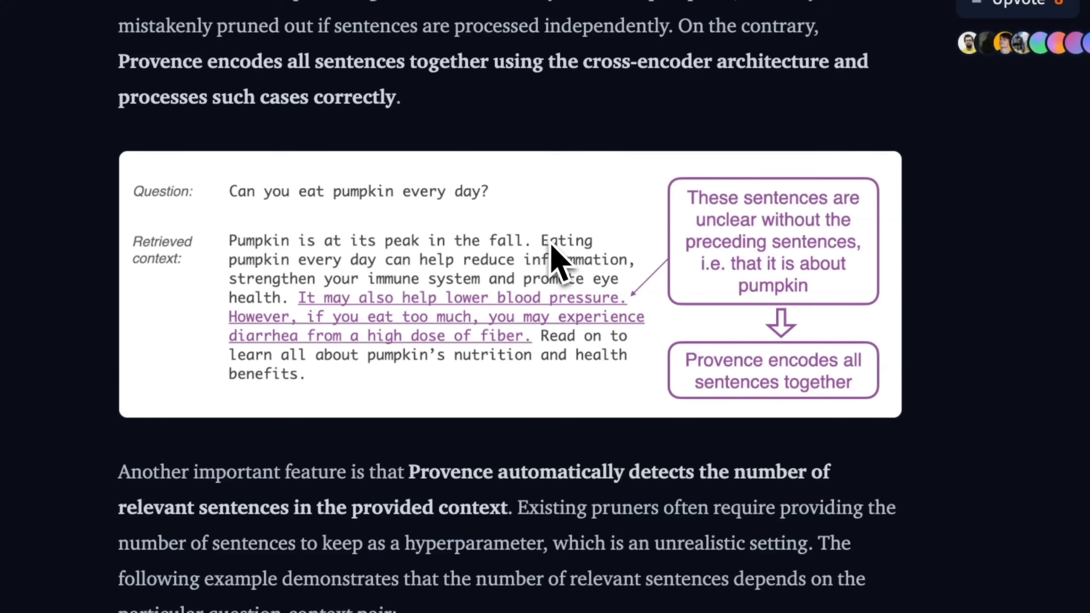
mouse_move(542, 278)
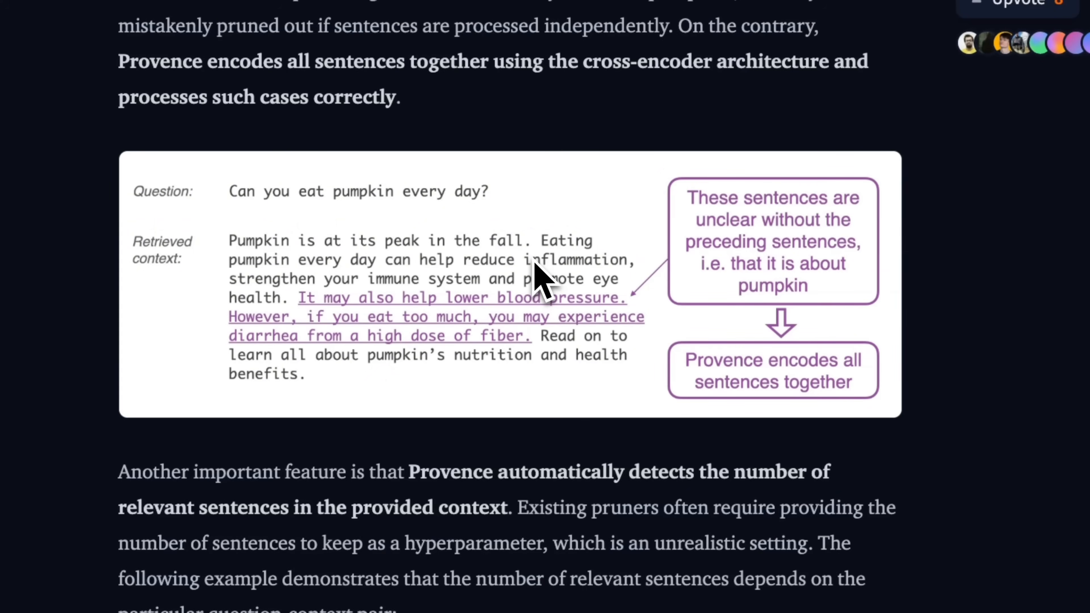
mouse_move(556, 285)
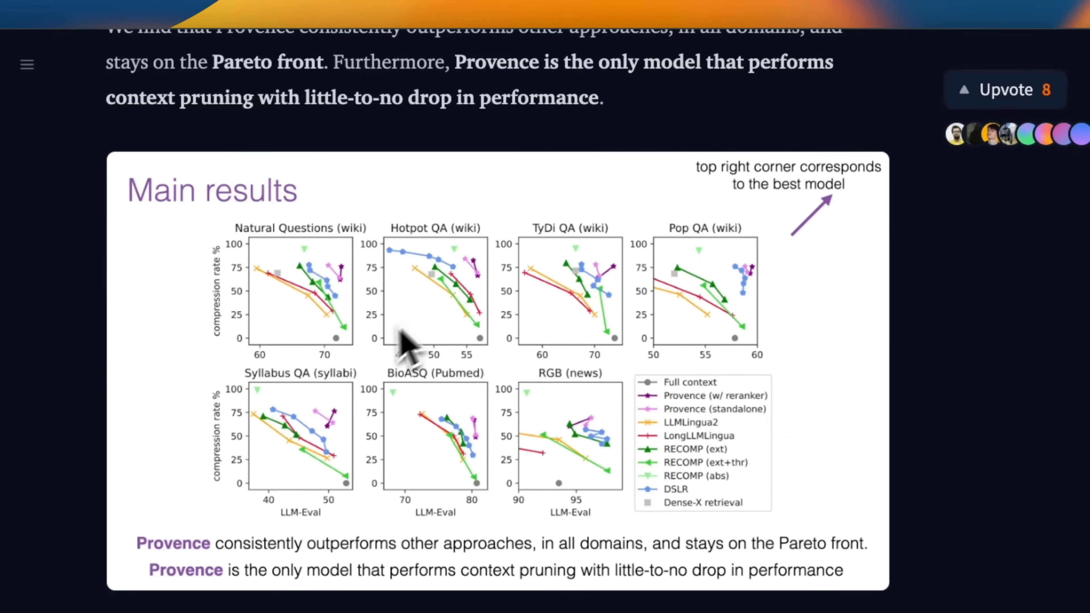
mouse_move(484, 386)
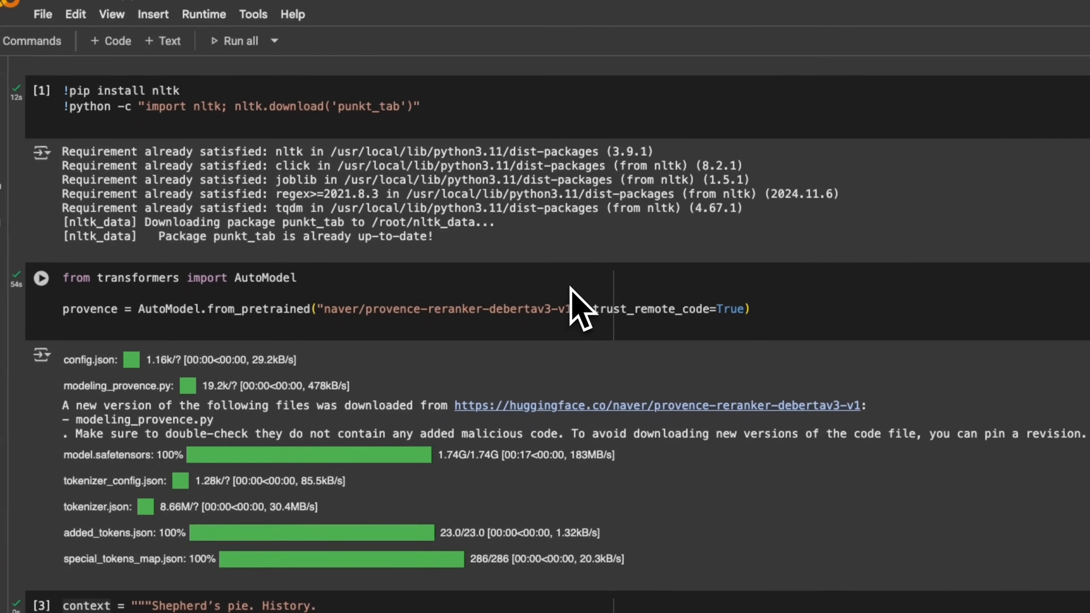
- Return from the Hugging Face article to the Provence.ipynb Colab notebook's model-loading cell
scroll("down", 3)
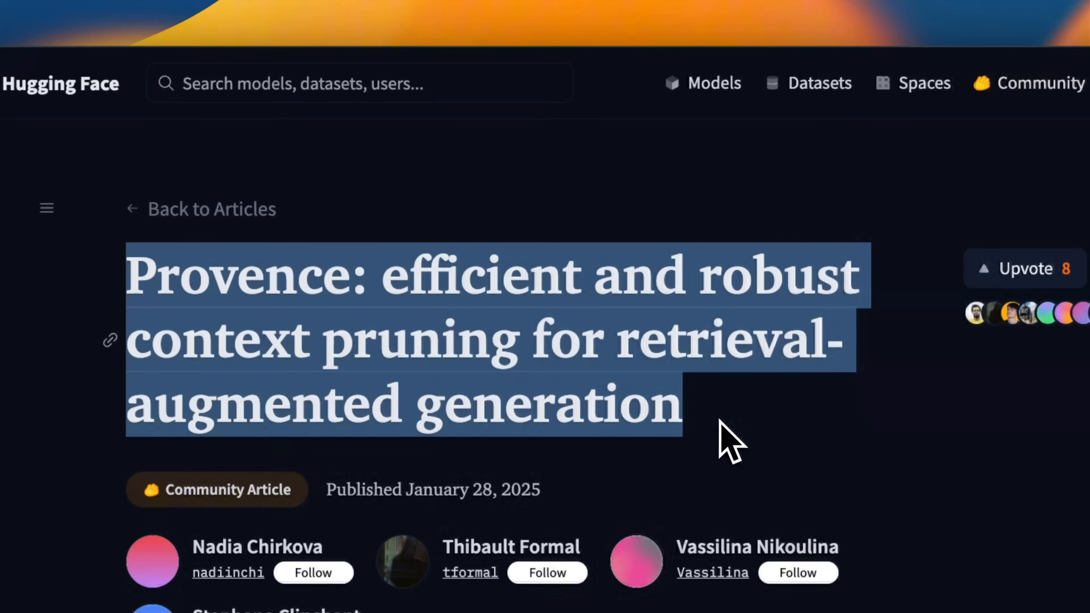
left_click(730, 438)
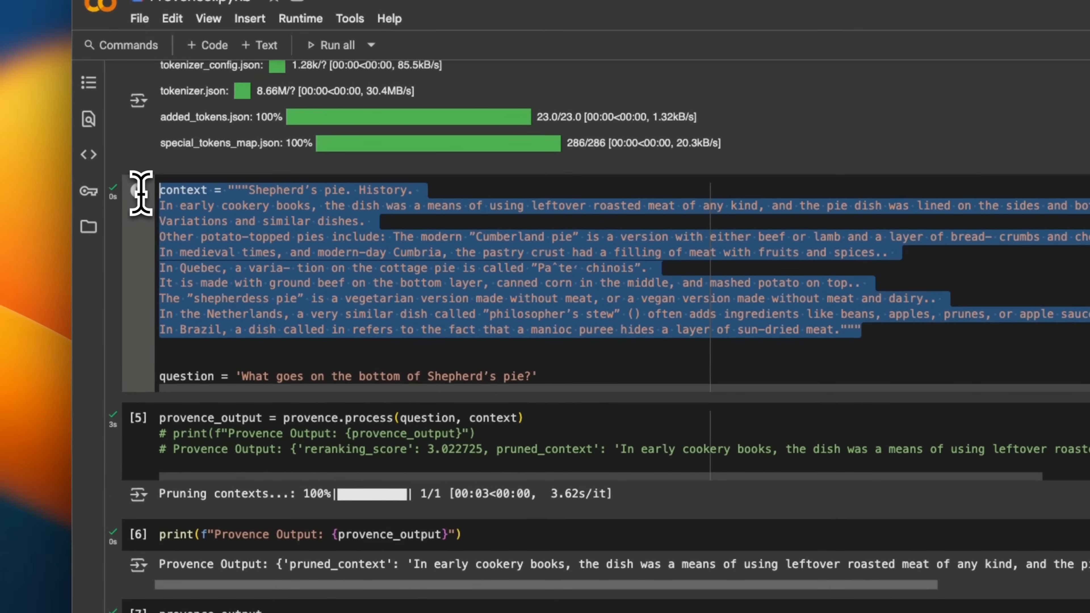
- Scroll to the Provence output for the Shepherd's pie question and highlight its compression rate value
left_click(545, 330)
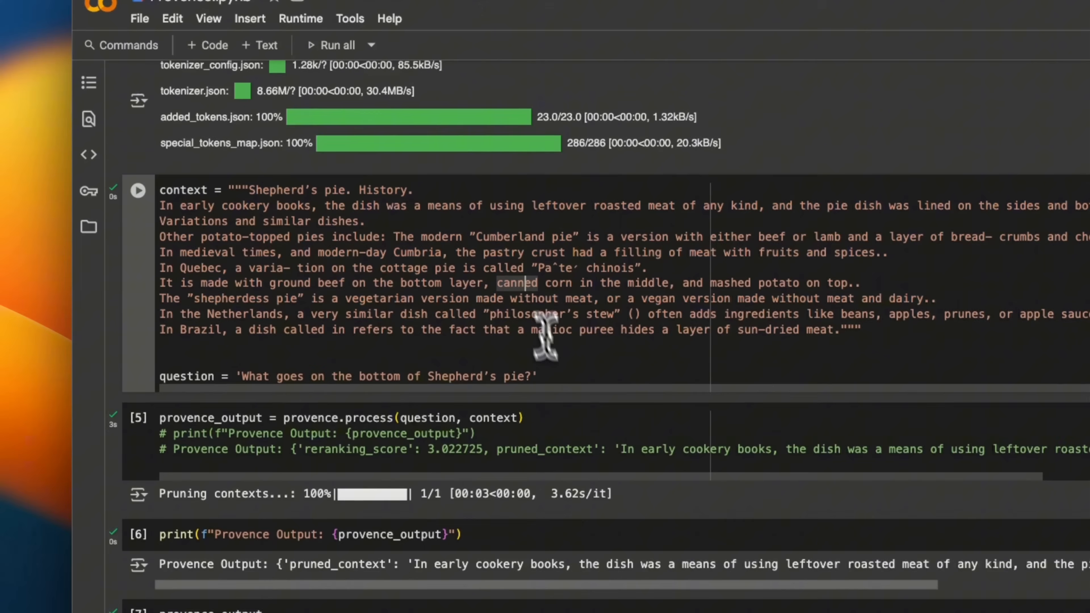
mouse_move(553, 377)
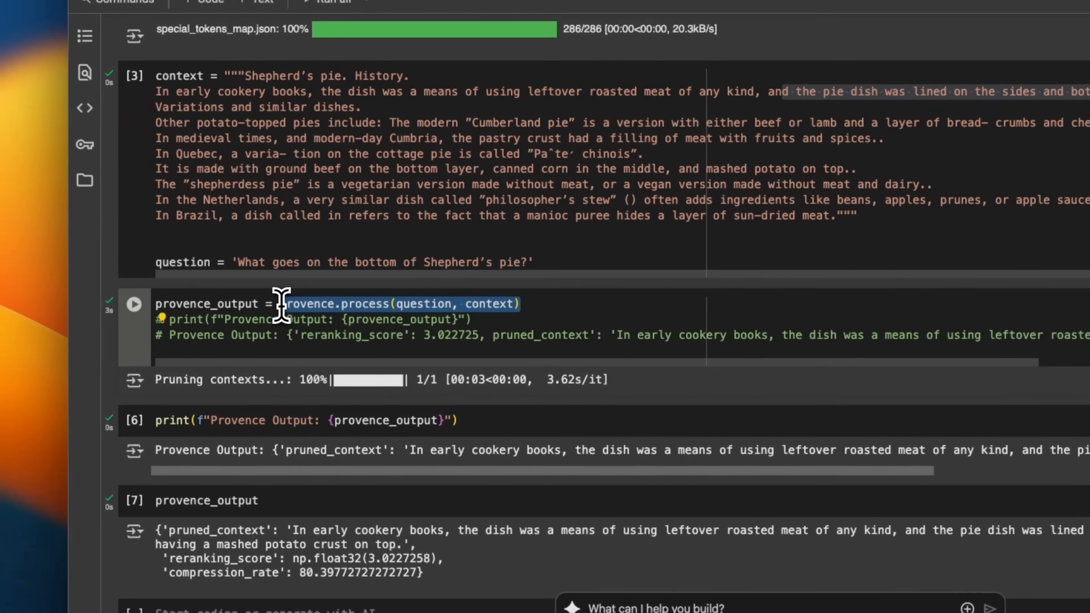
mouse_move(487, 304)
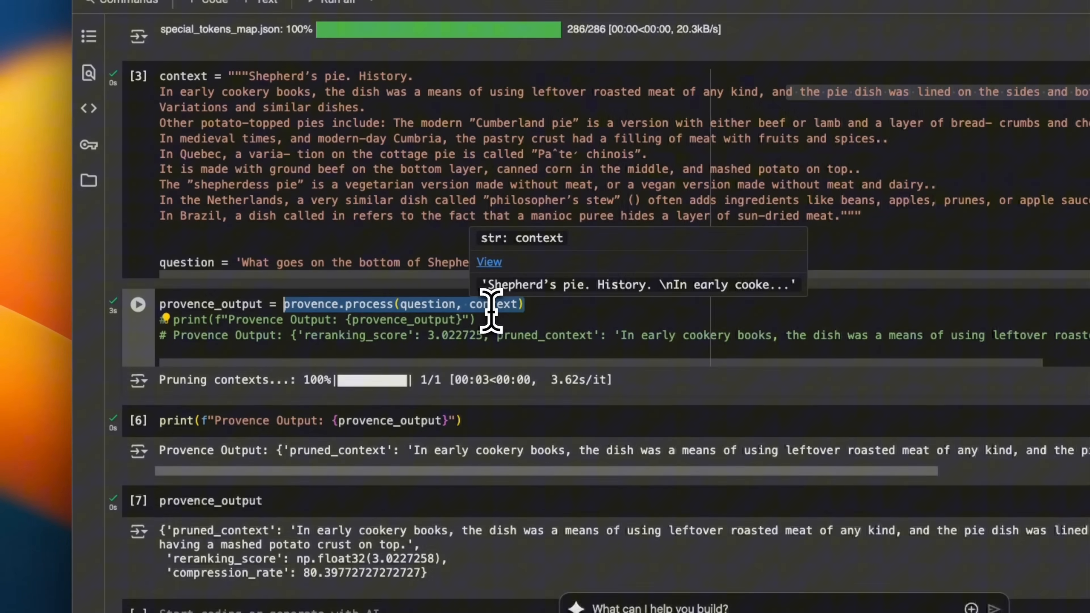
mouse_move(396, 386)
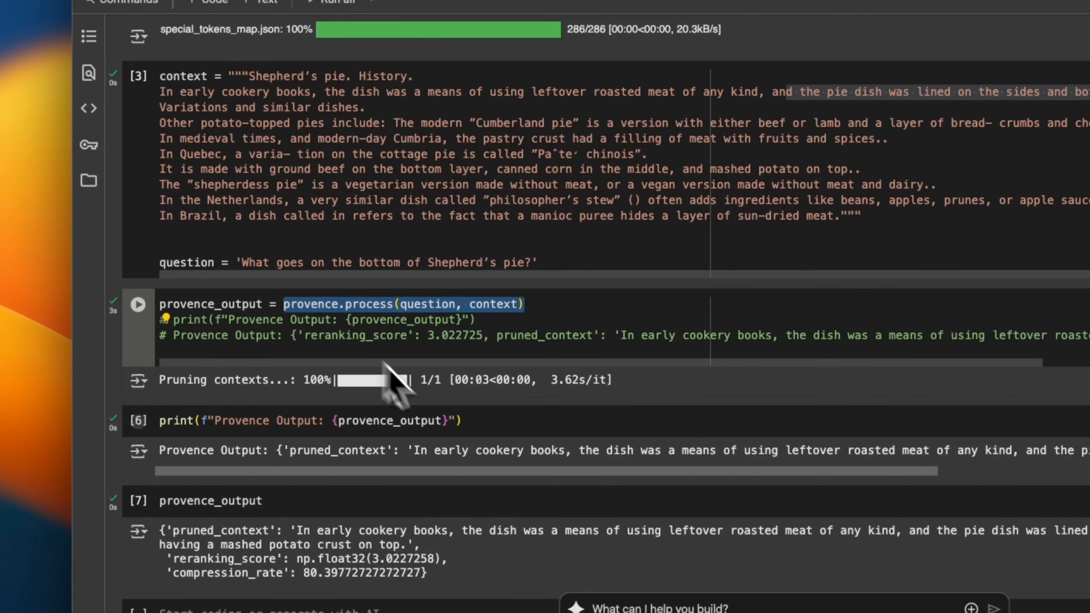
scroll("down", 3)
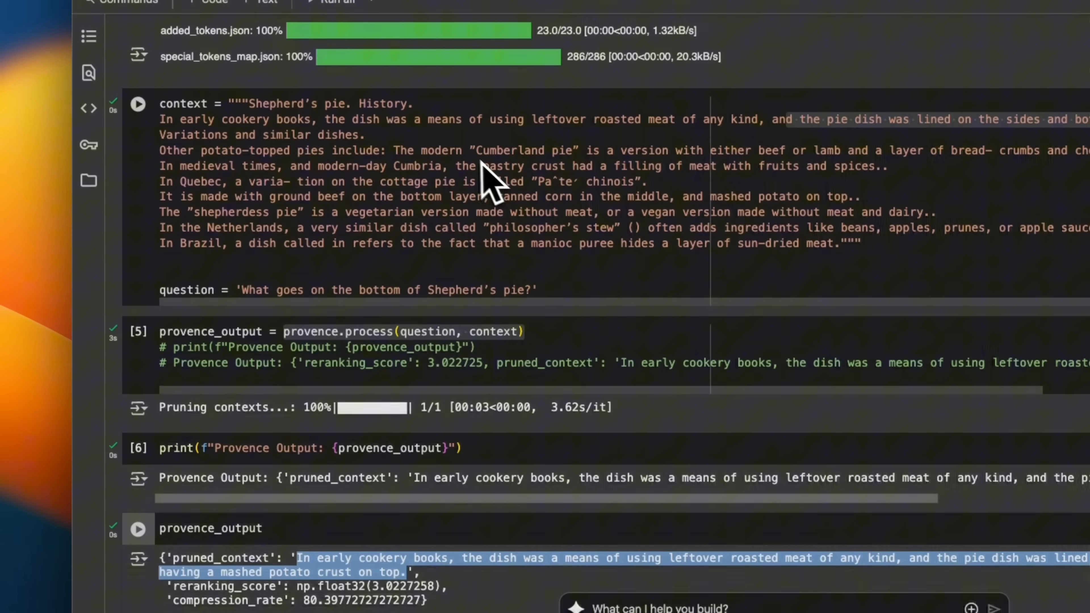
scroll("down", 3)
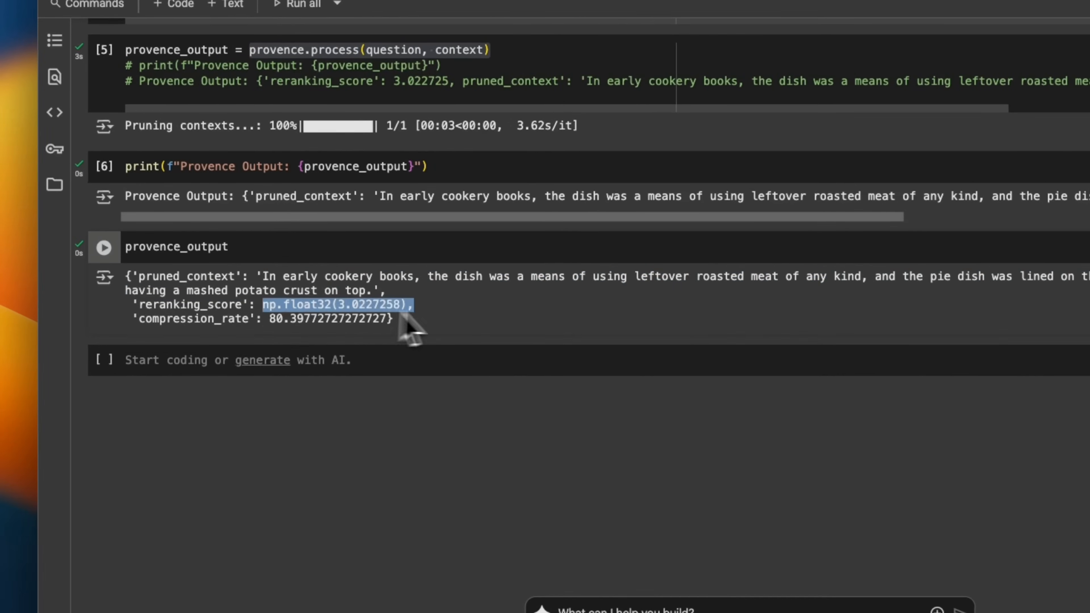
mouse_move(428, 331)
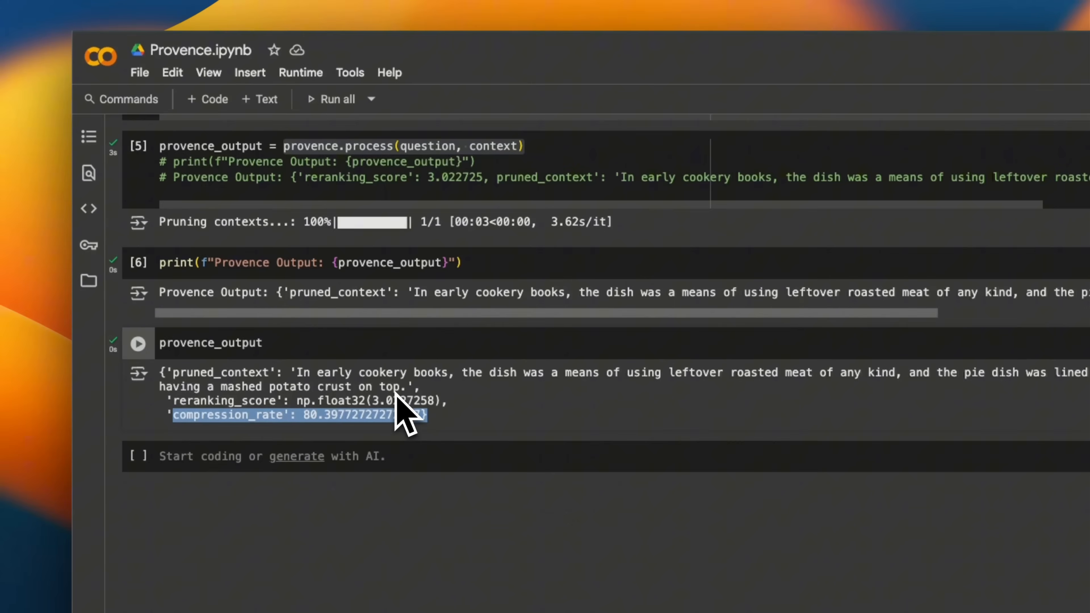
left_click_drag(406, 414, 195, 372)
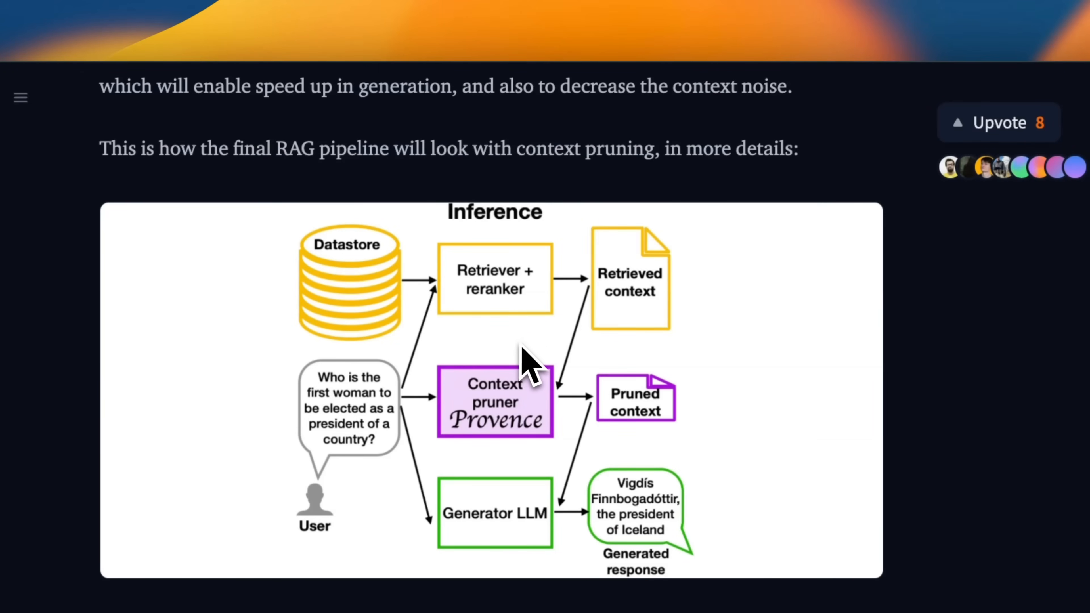
mouse_move(501, 285)
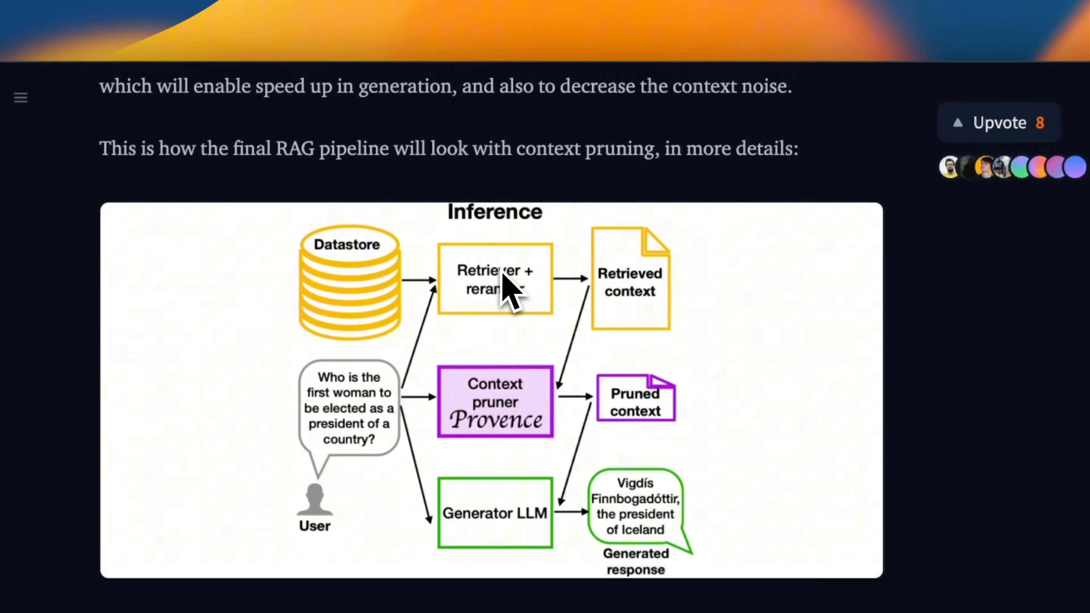
- Scroll past the inference pipeline diagram to the 'Unifying context pruning and reranking' figure
scroll("down", 3)
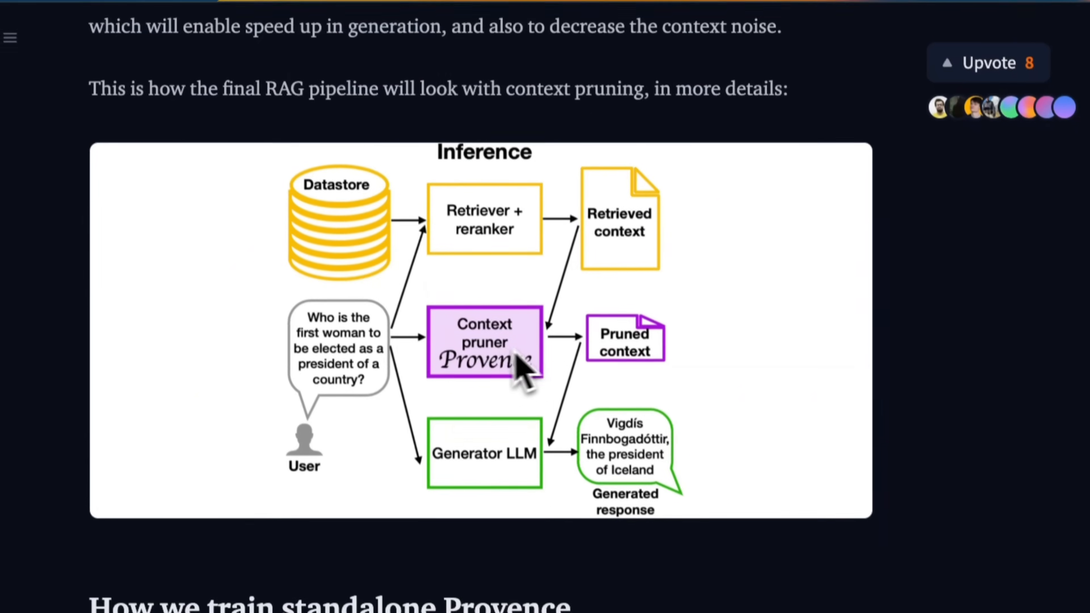
scroll("down", 3)
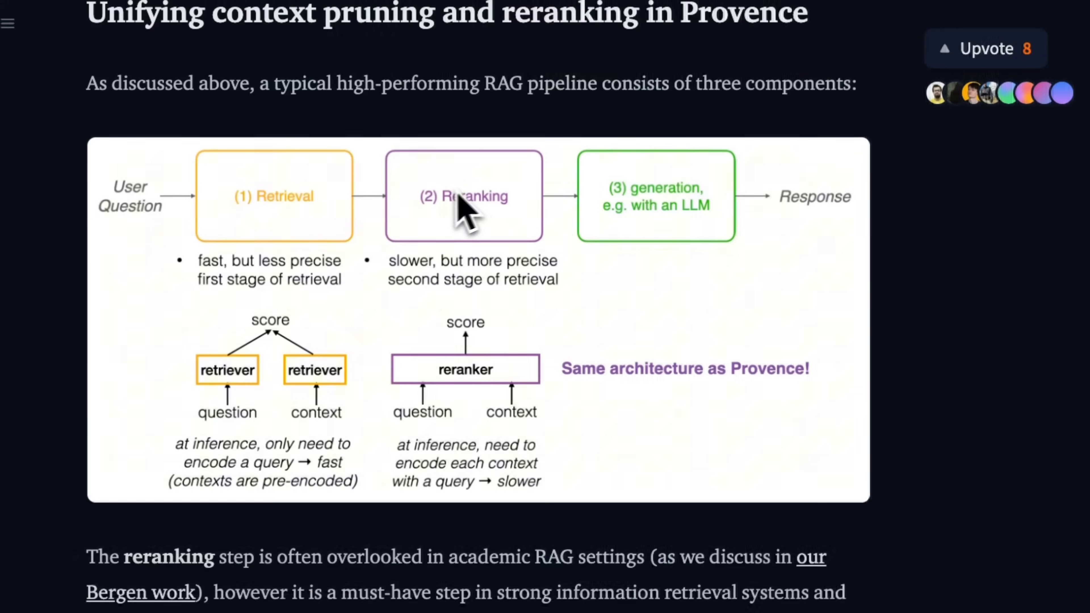
mouse_move(473, 250)
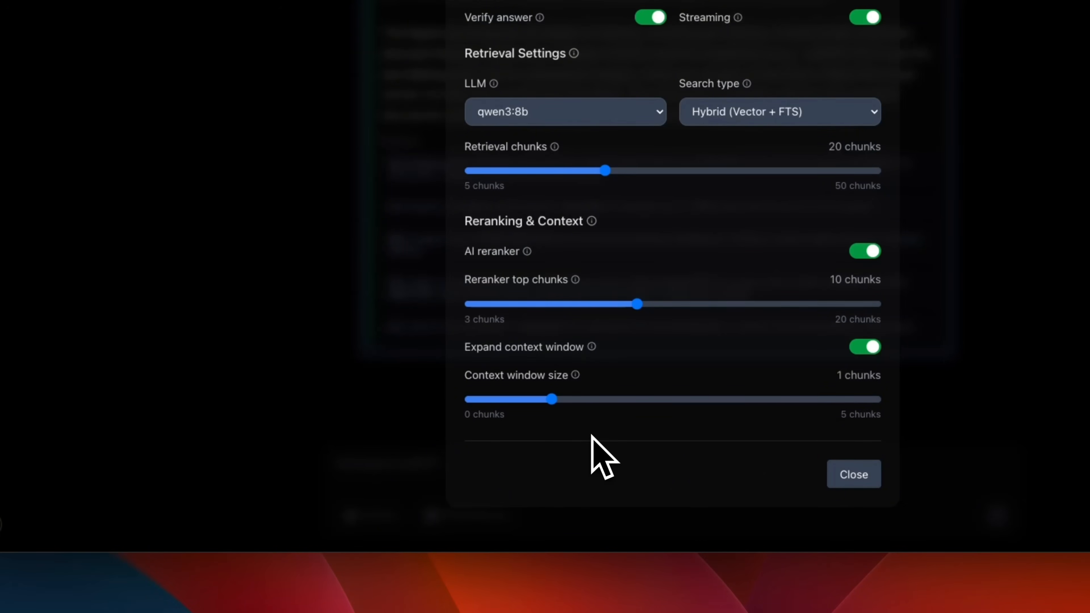
- Show localGPT's Reranking & Context settings: AI reranker on, top chunks slider at 10
left_click(853, 474)
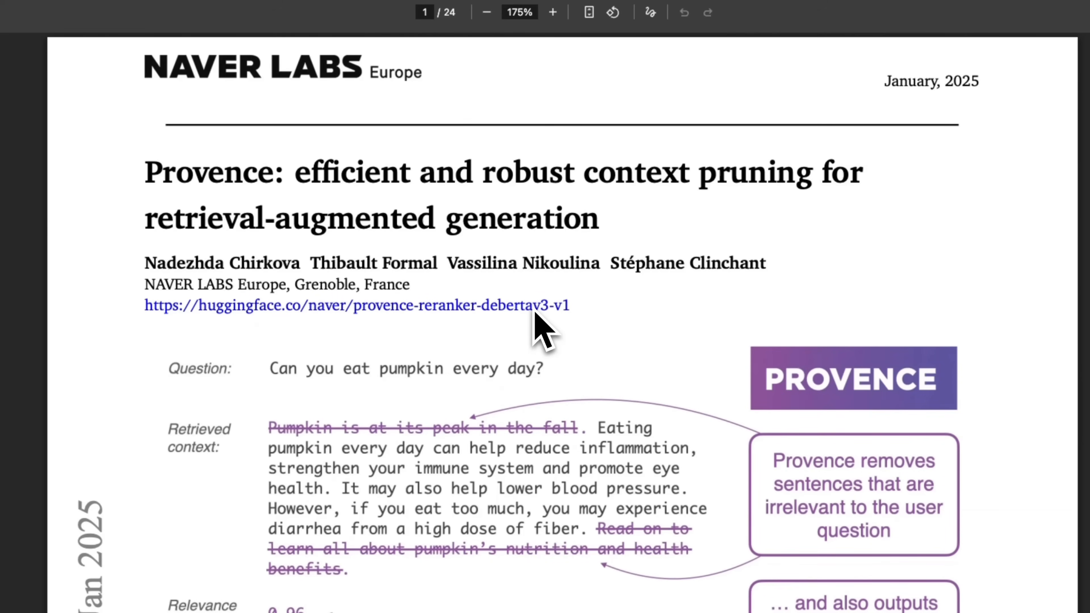
- Scroll the Provence paper's title page to reveal the pumpkin example's 0.96 relevance score
scroll("down", 3)
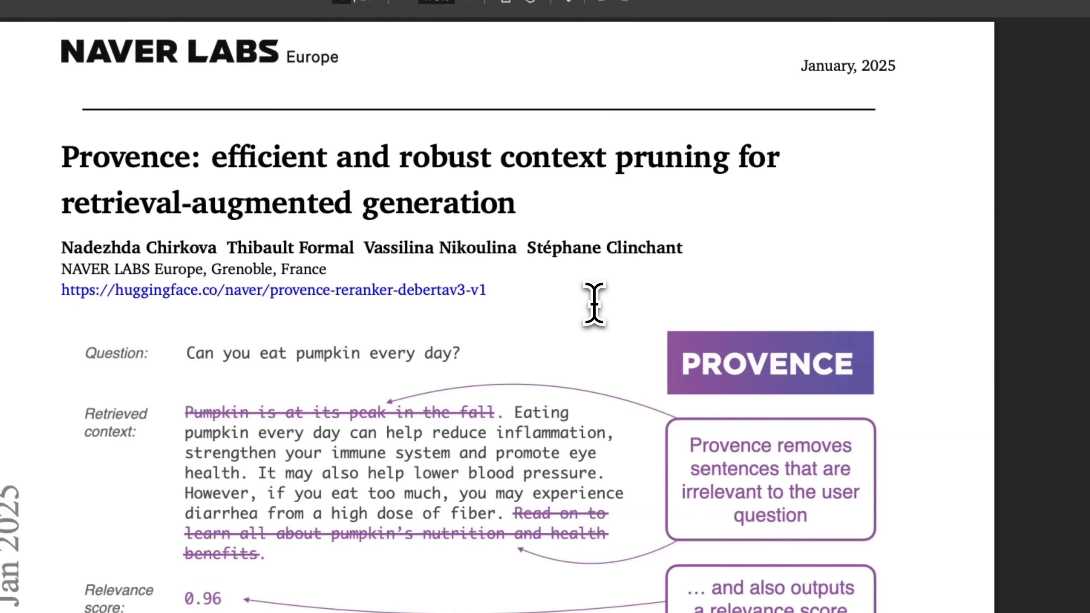